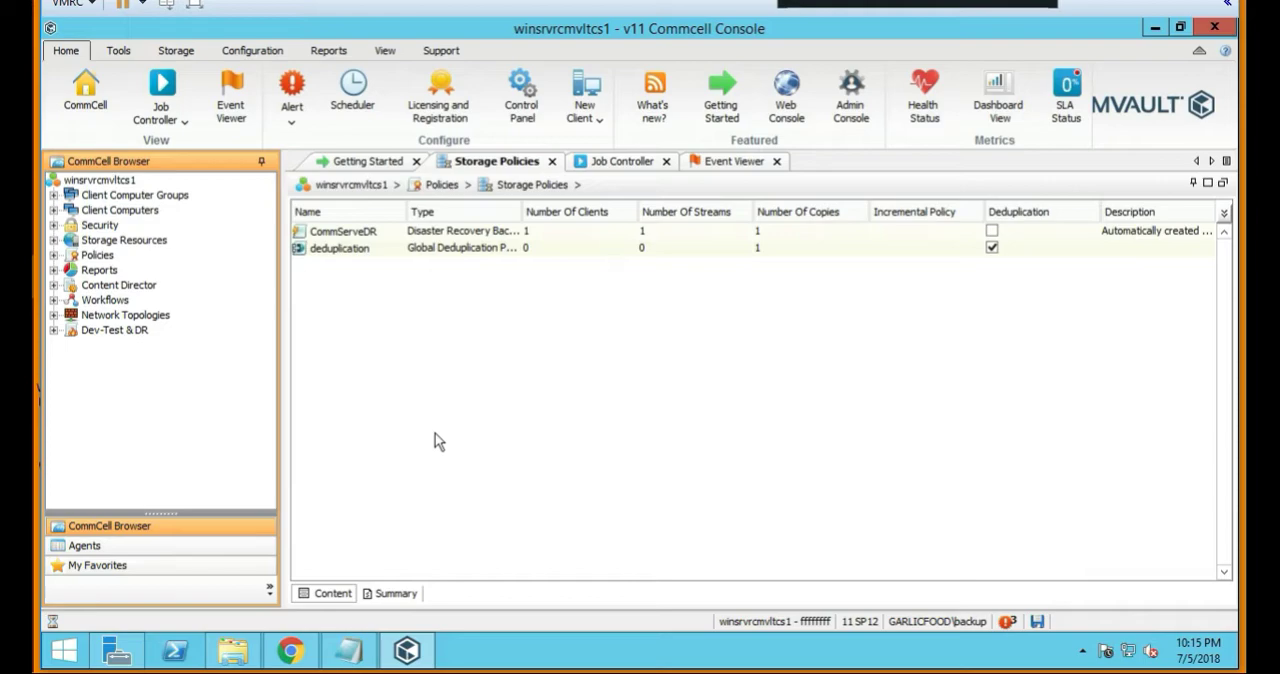
mouse_move(420, 500)
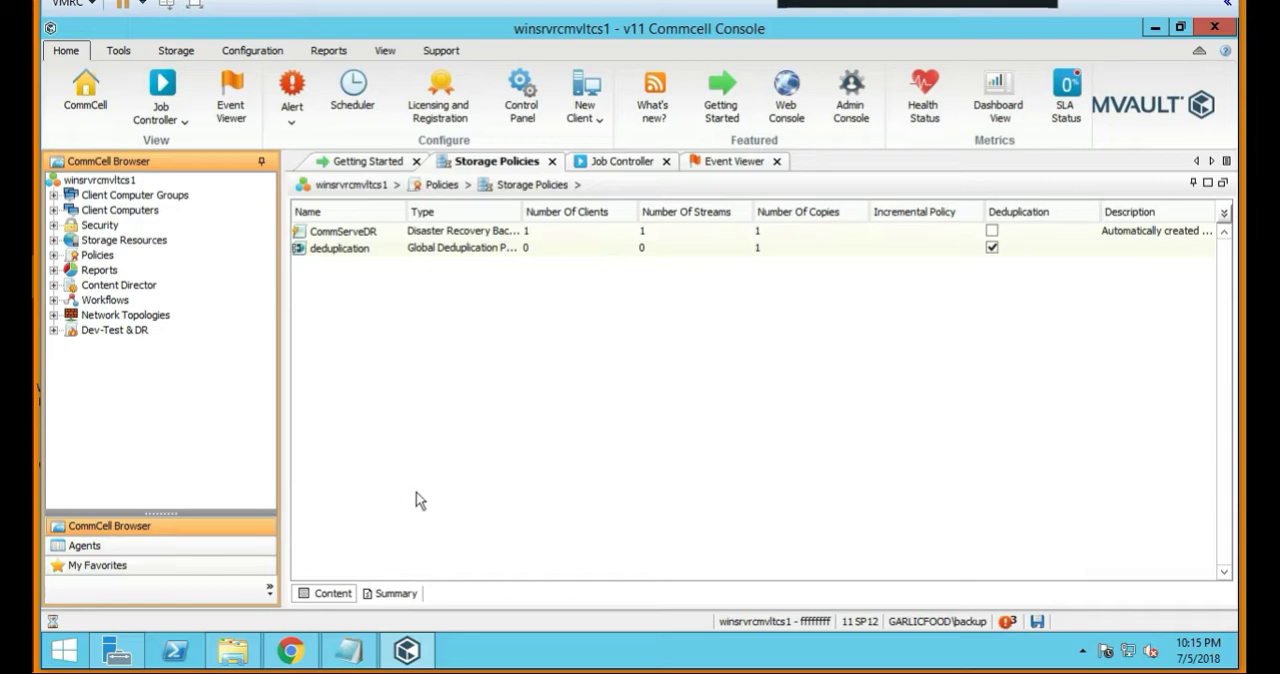
mouse_move(575, 382)
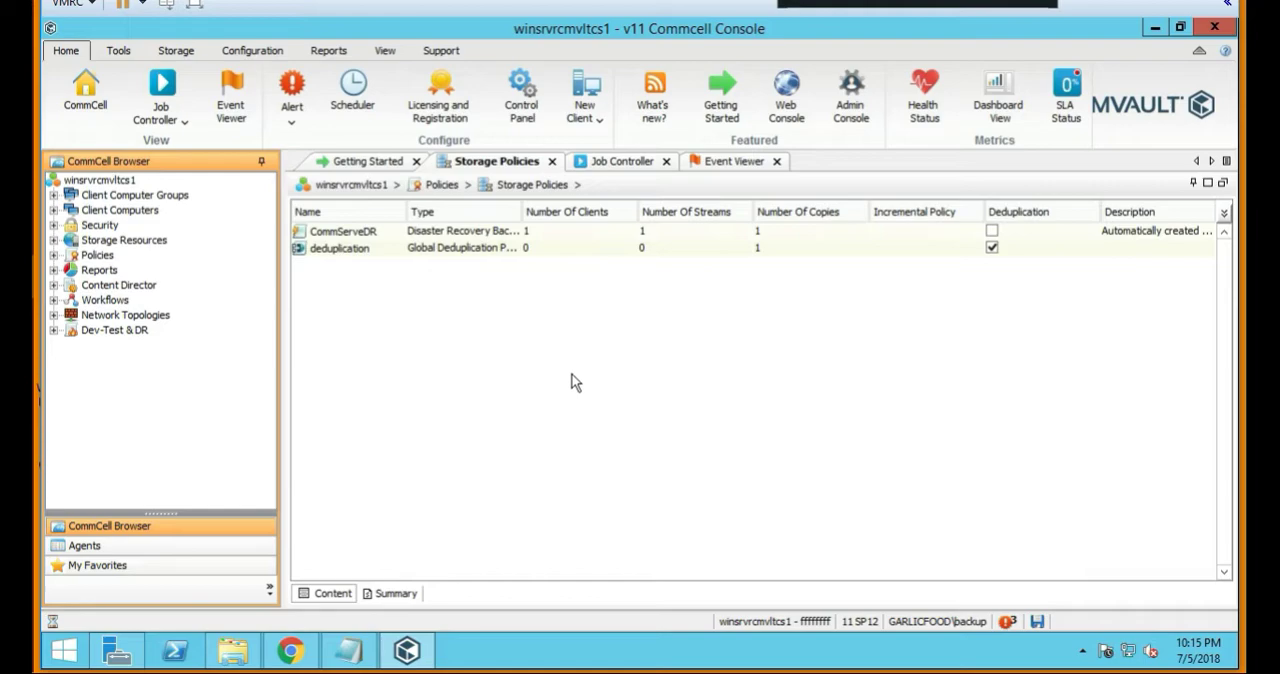
mouse_move(588, 368)
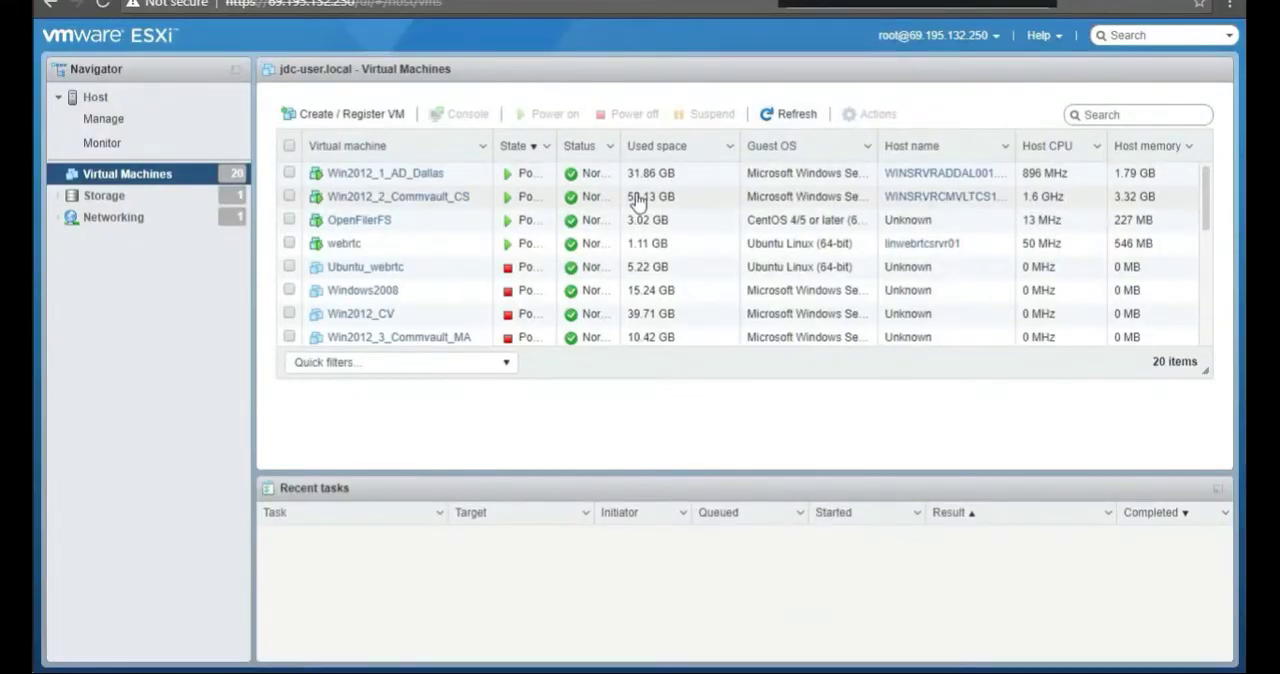
mouse_move(335, 248)
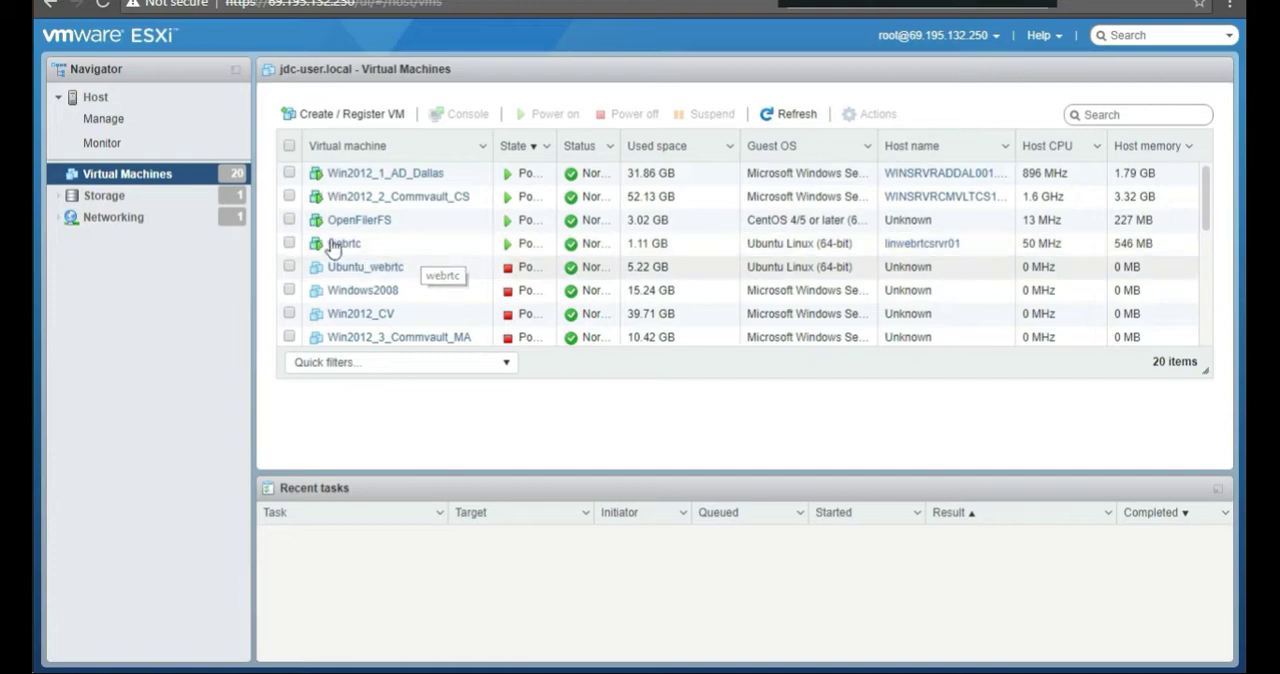
mouse_move(405, 215)
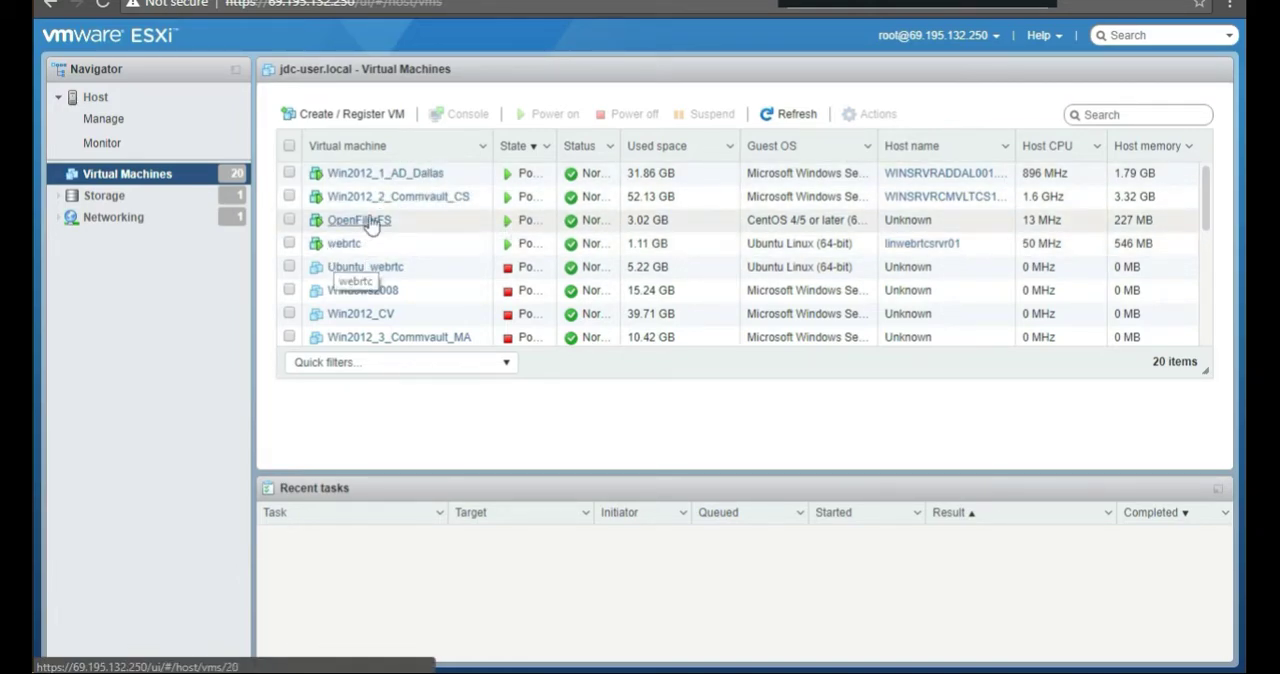
mouse_move(358, 219)
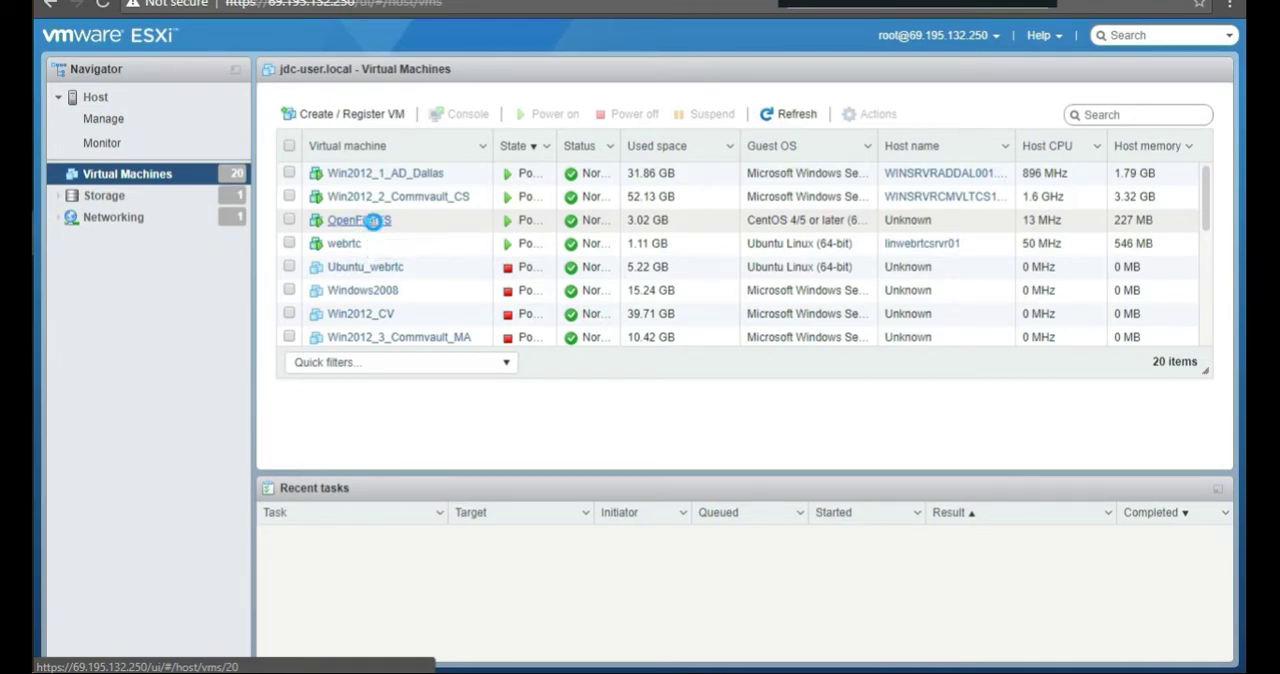
Step: Open the OpenFilerFS virtual machine's action menu to reach its console options
right_click(358, 220)
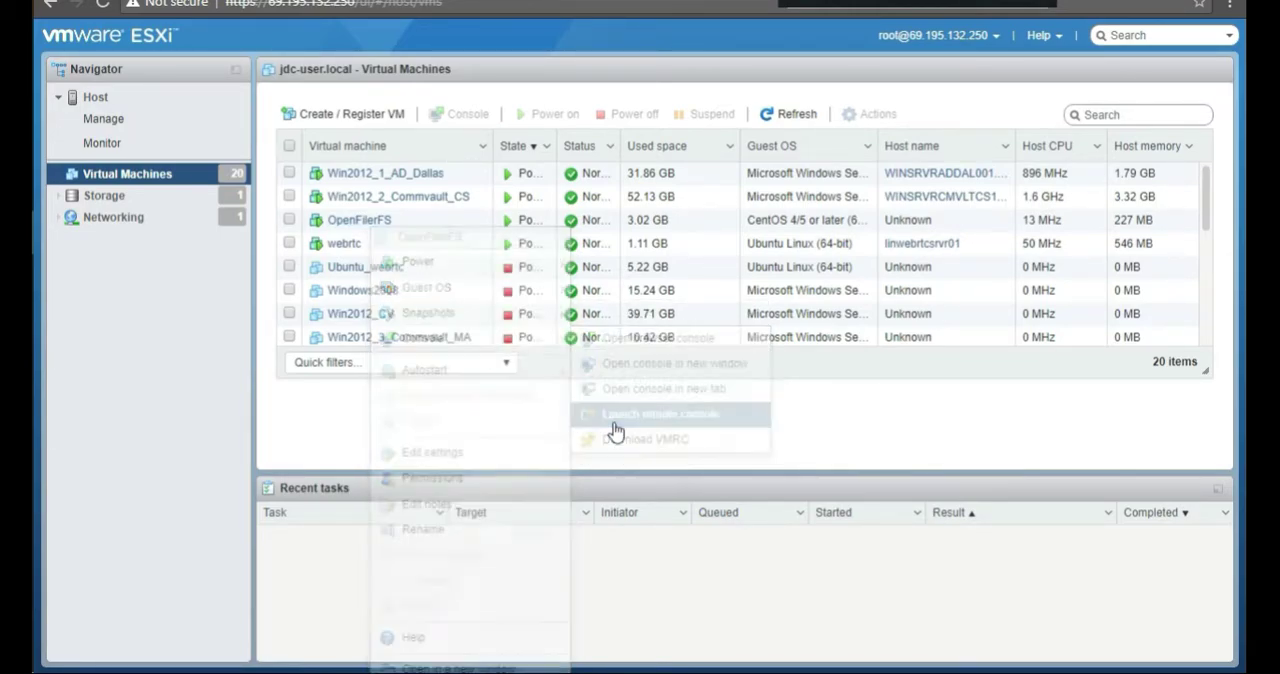
Step: Launch a VMware Remote Console session for OpenFilerFS
click(617, 431)
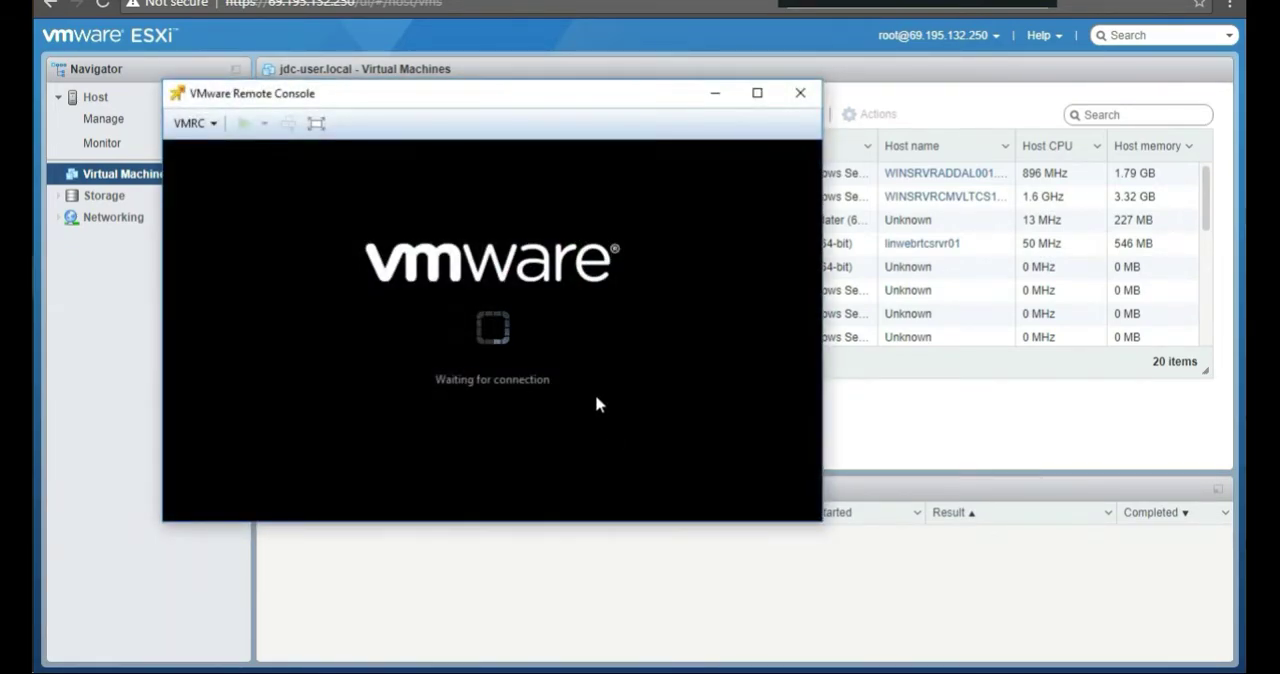
mouse_move(585, 395)
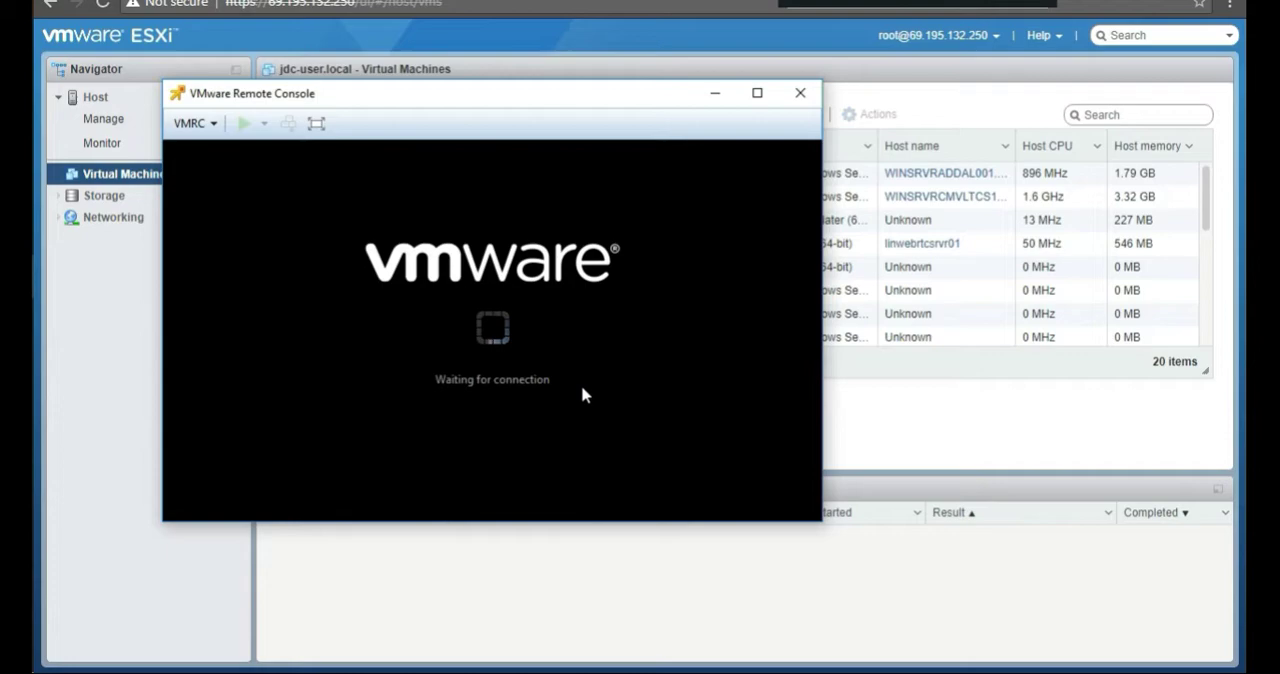
mouse_move(570, 392)
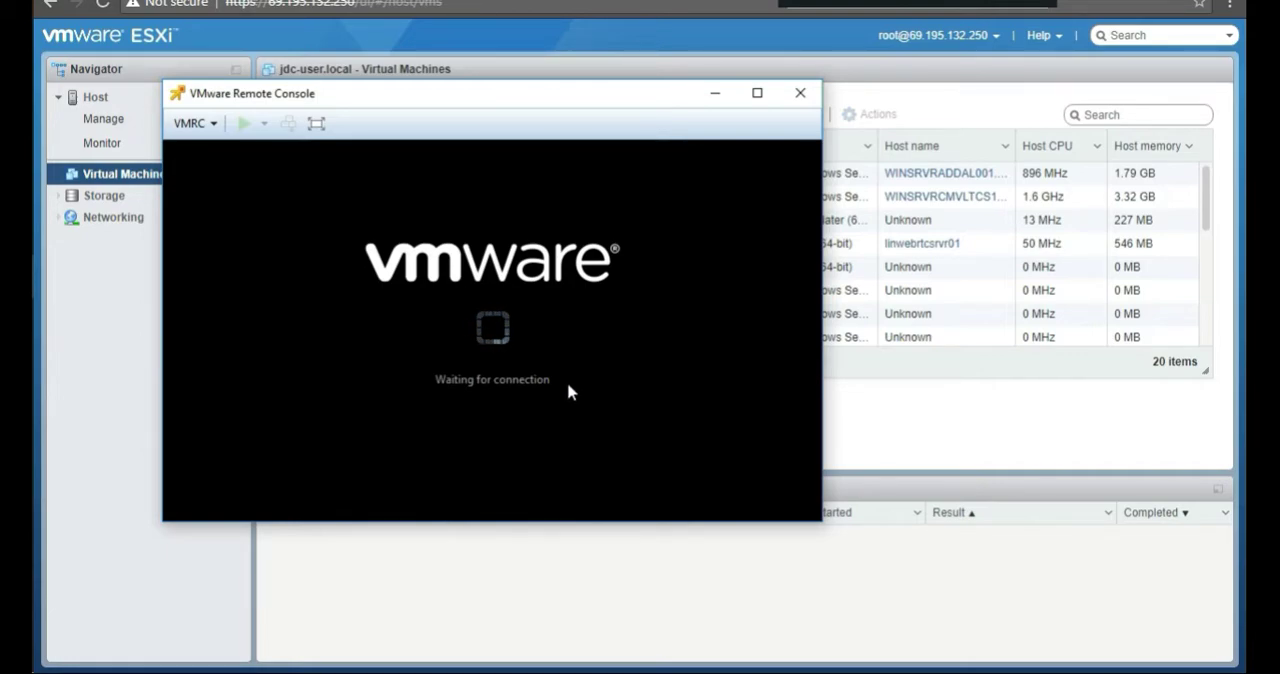
mouse_move(695, 185)
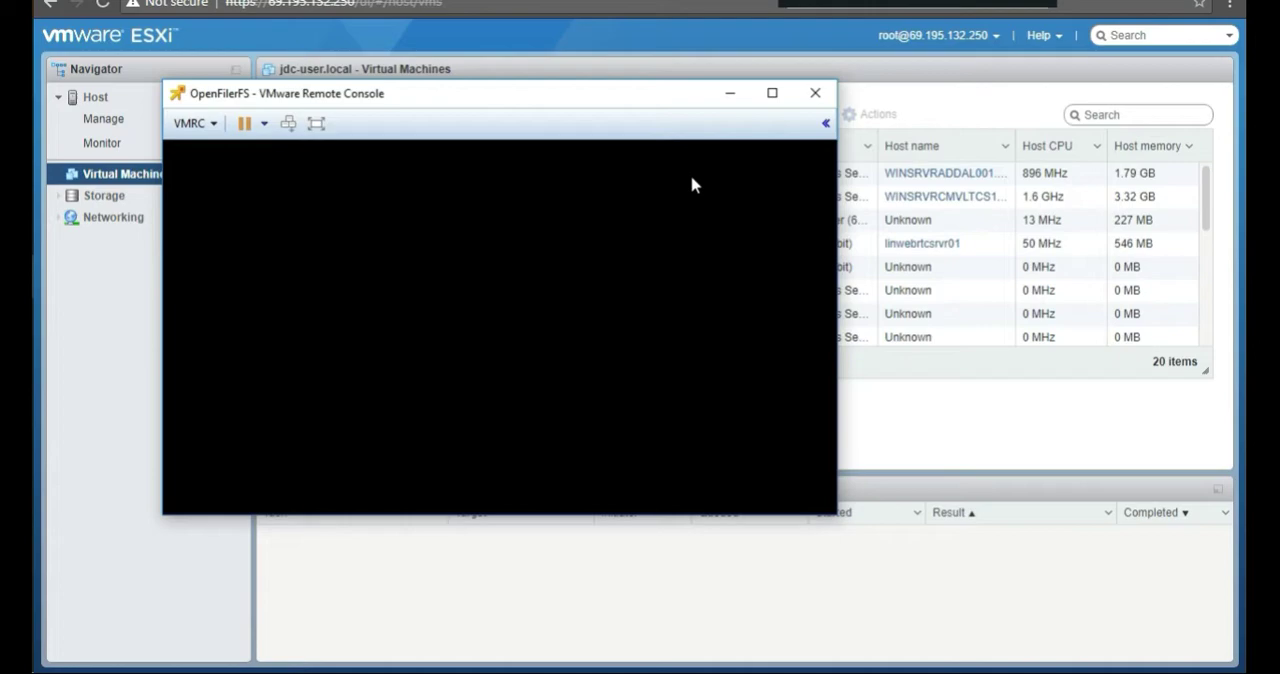
mouse_move(510, 272)
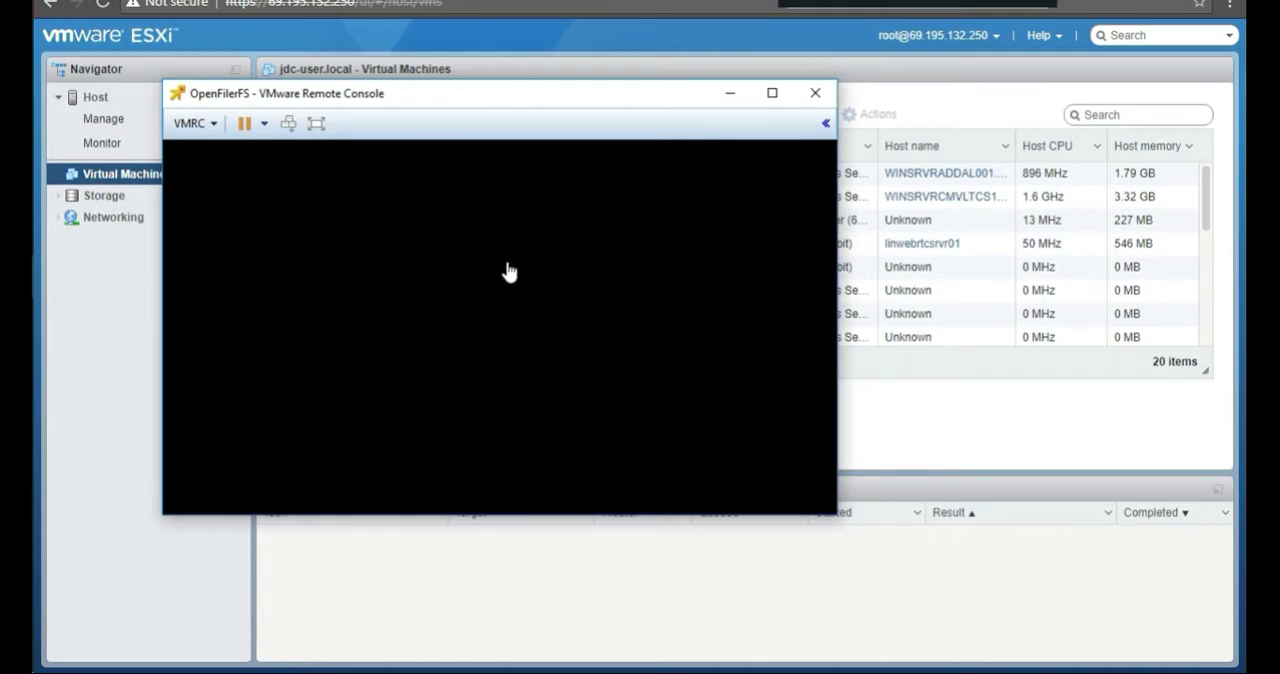
mouse_move(411, 249)
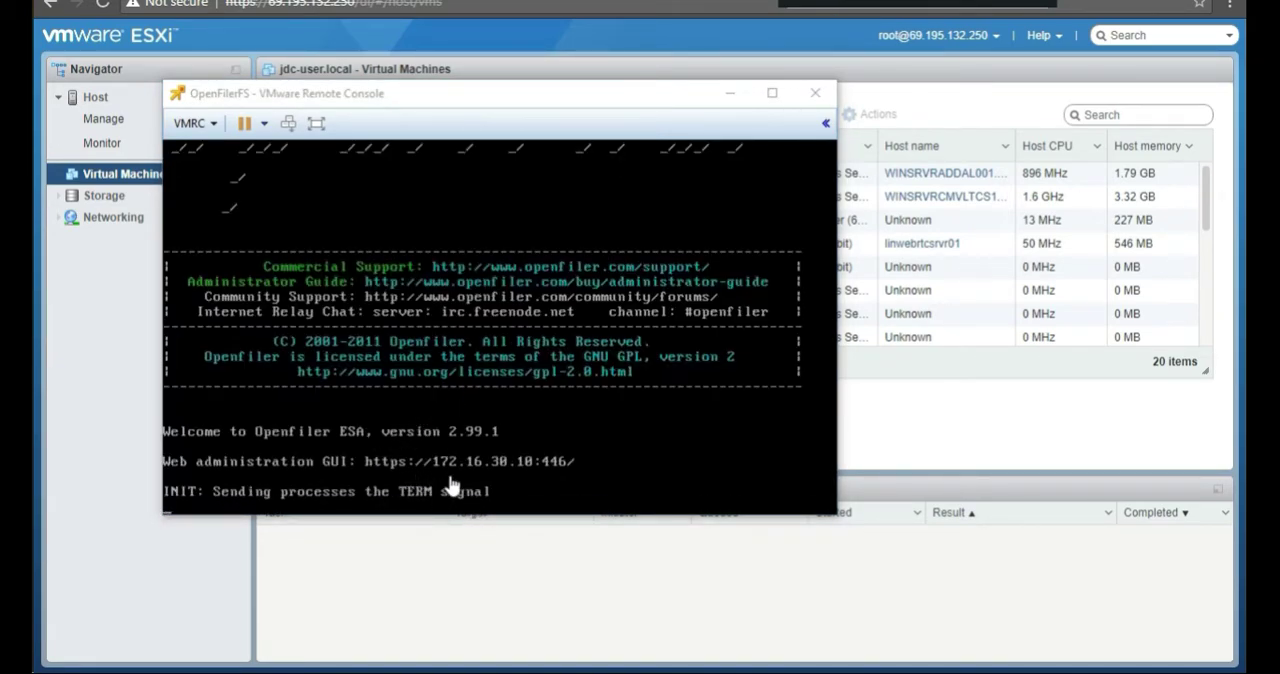
mouse_move(520, 480)
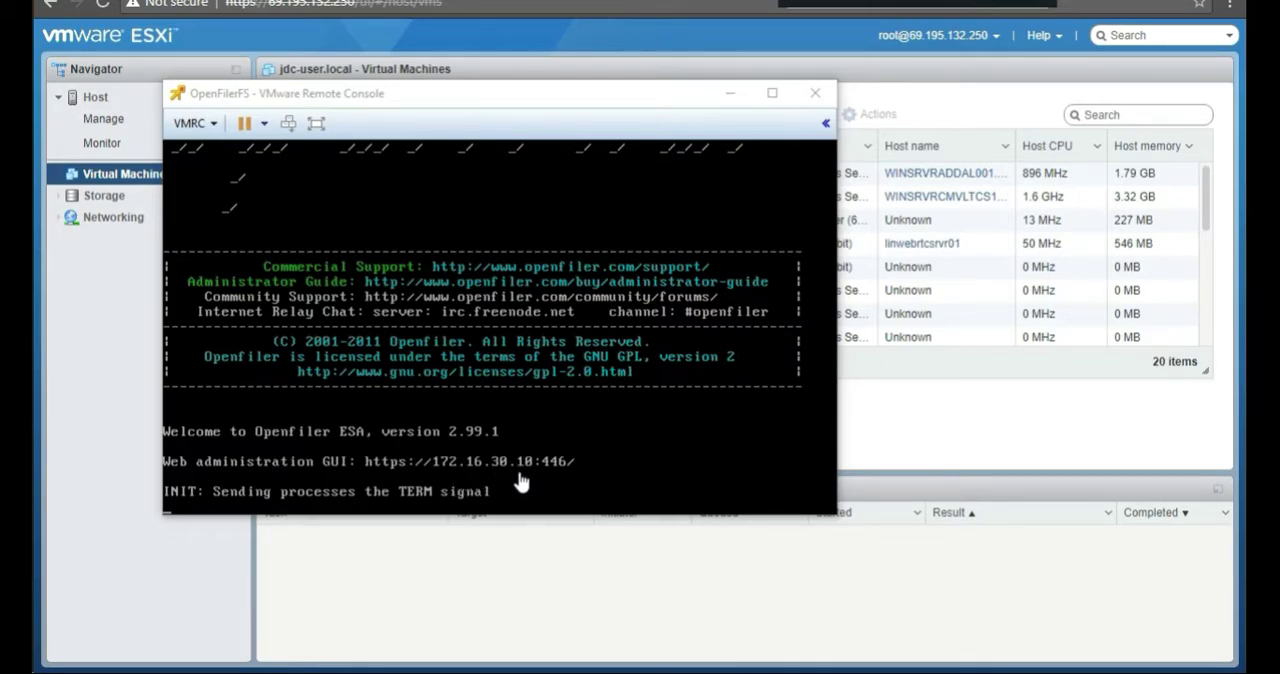
mouse_move(570, 470)
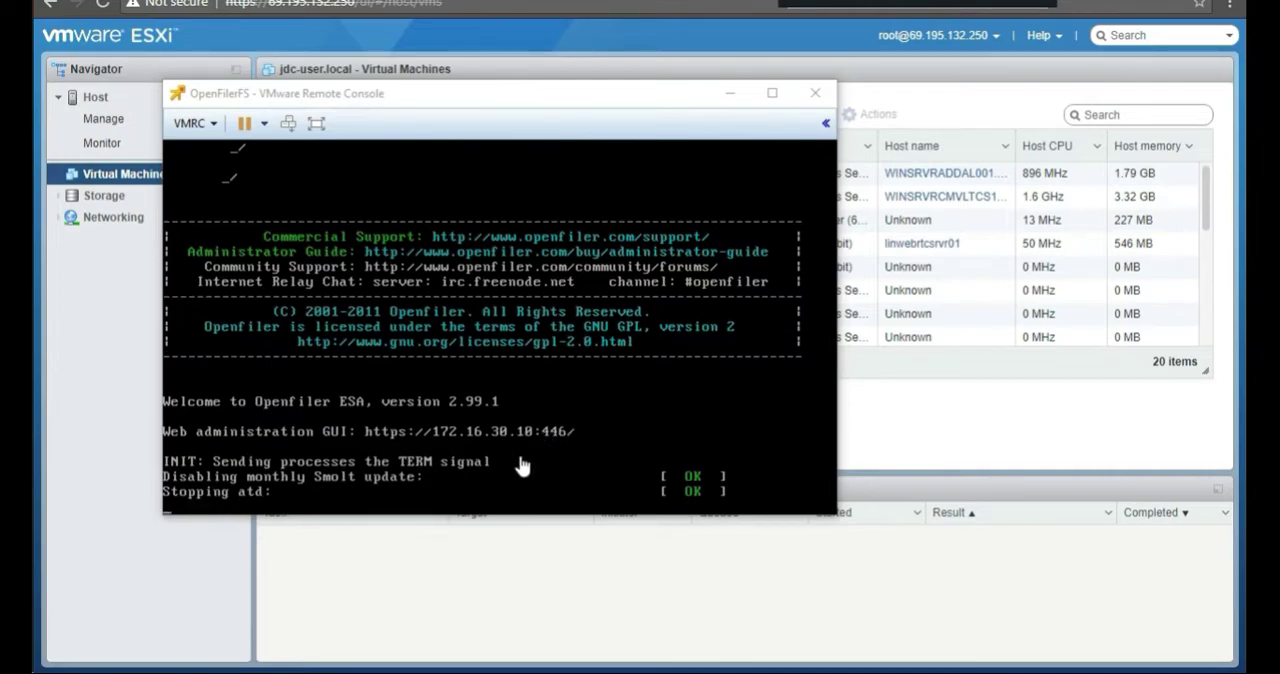
mouse_move(485, 473)
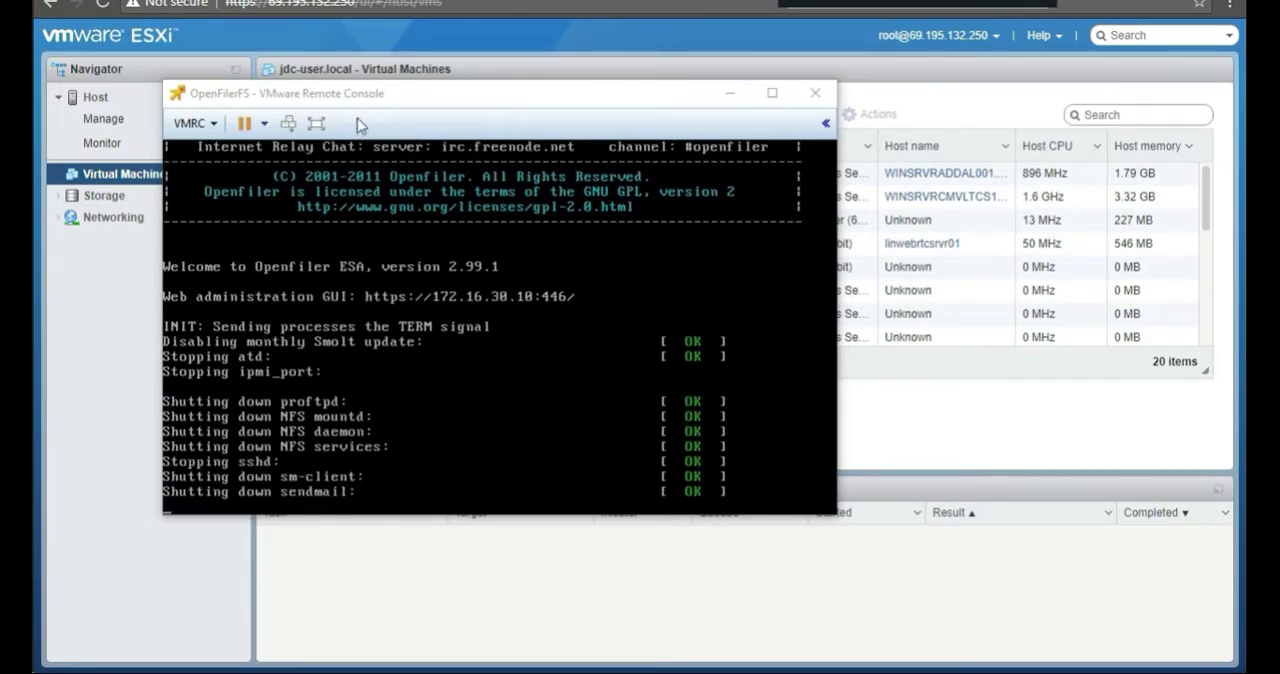
mouse_move(435, 407)
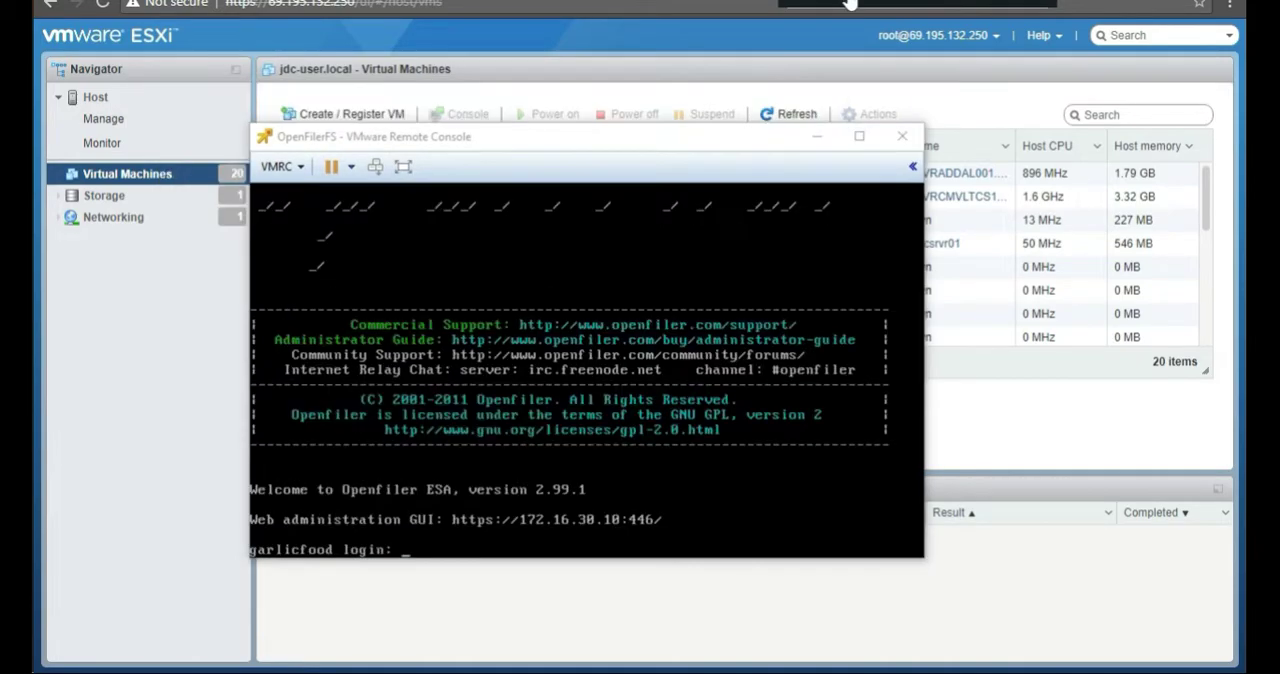
mouse_move(407, 270)
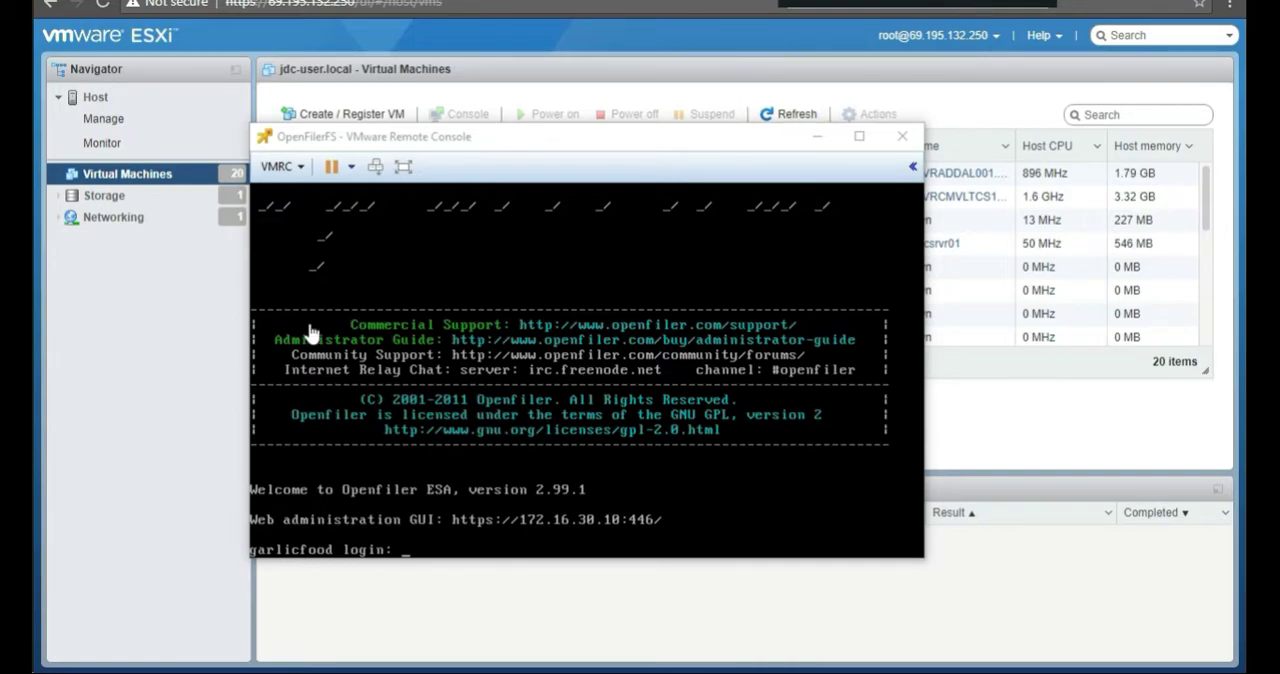
mouse_move(613, 143)
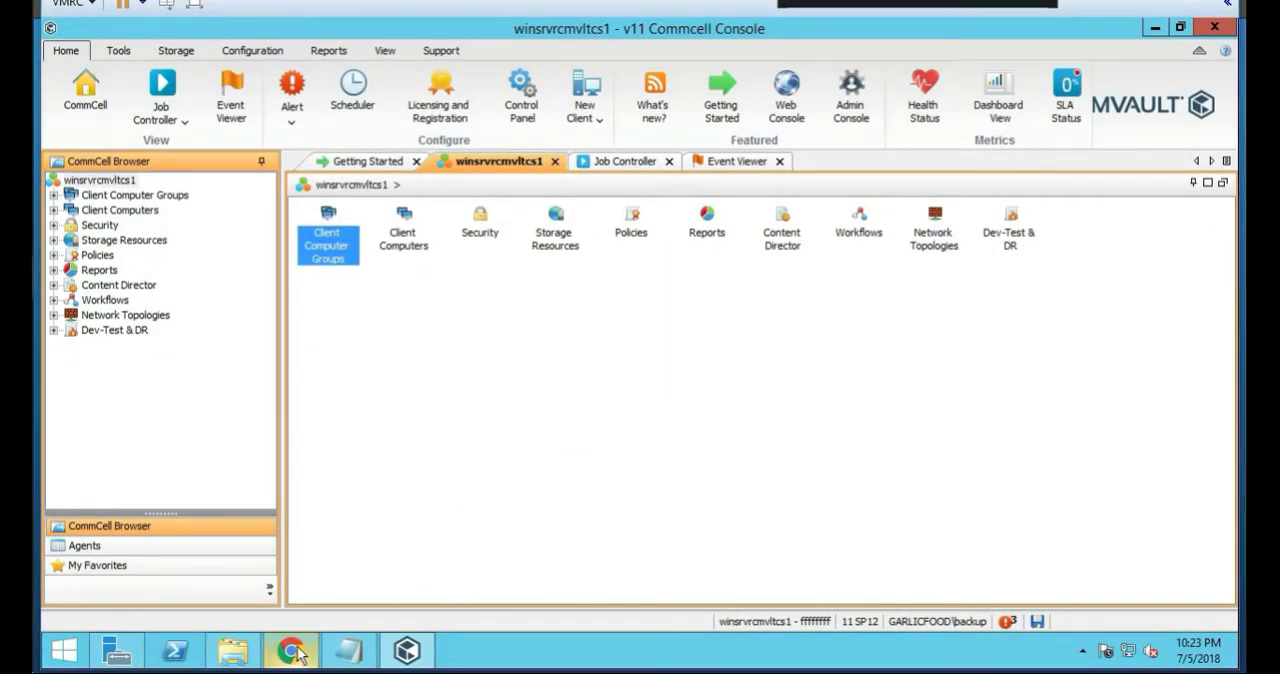
click(290, 651)
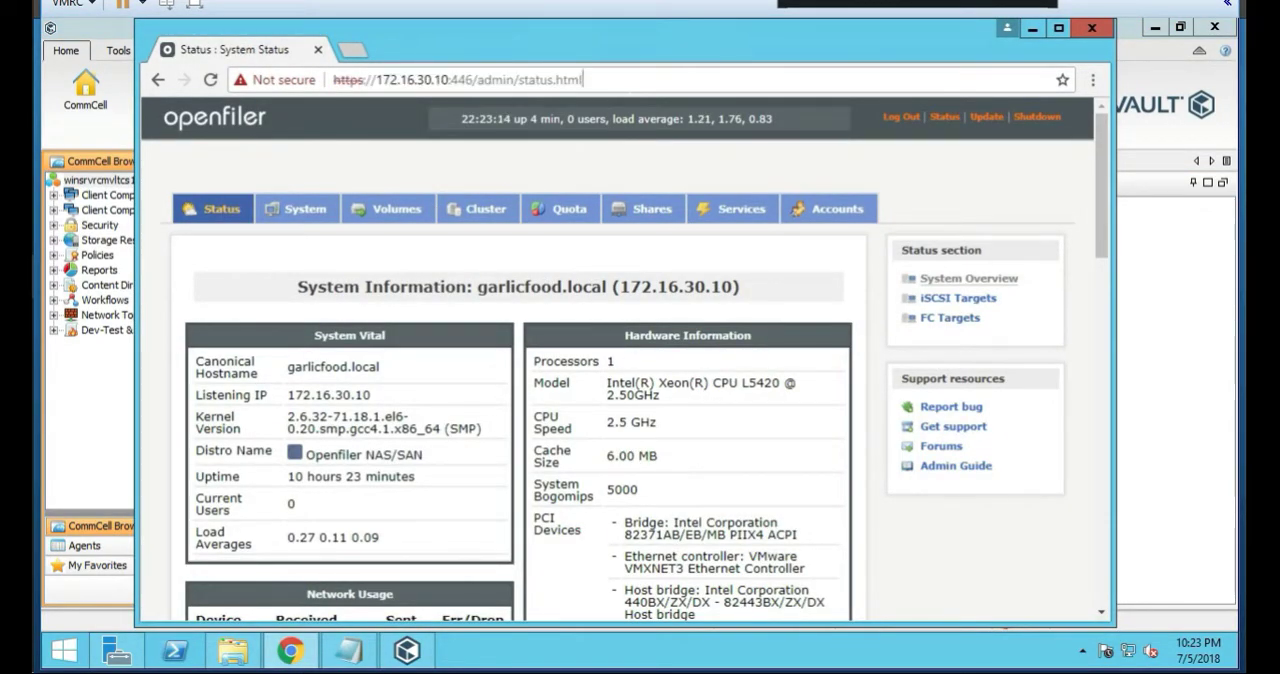
click(210, 80)
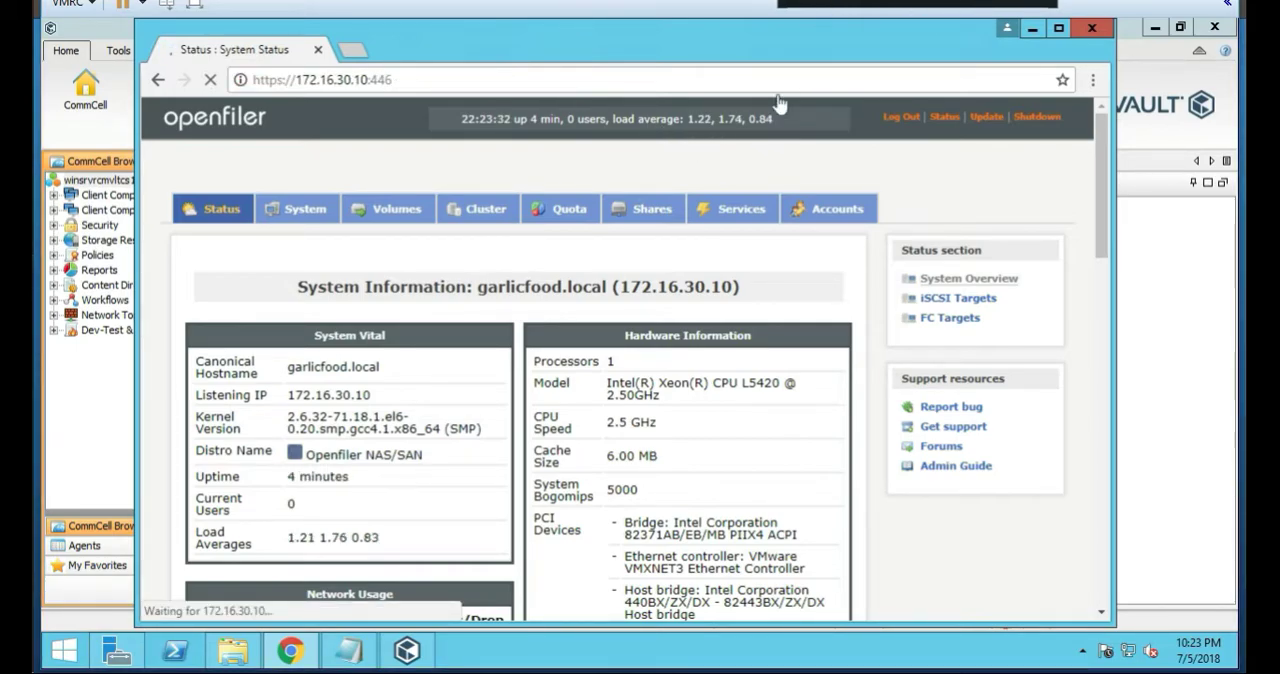
mouse_move(462, 198)
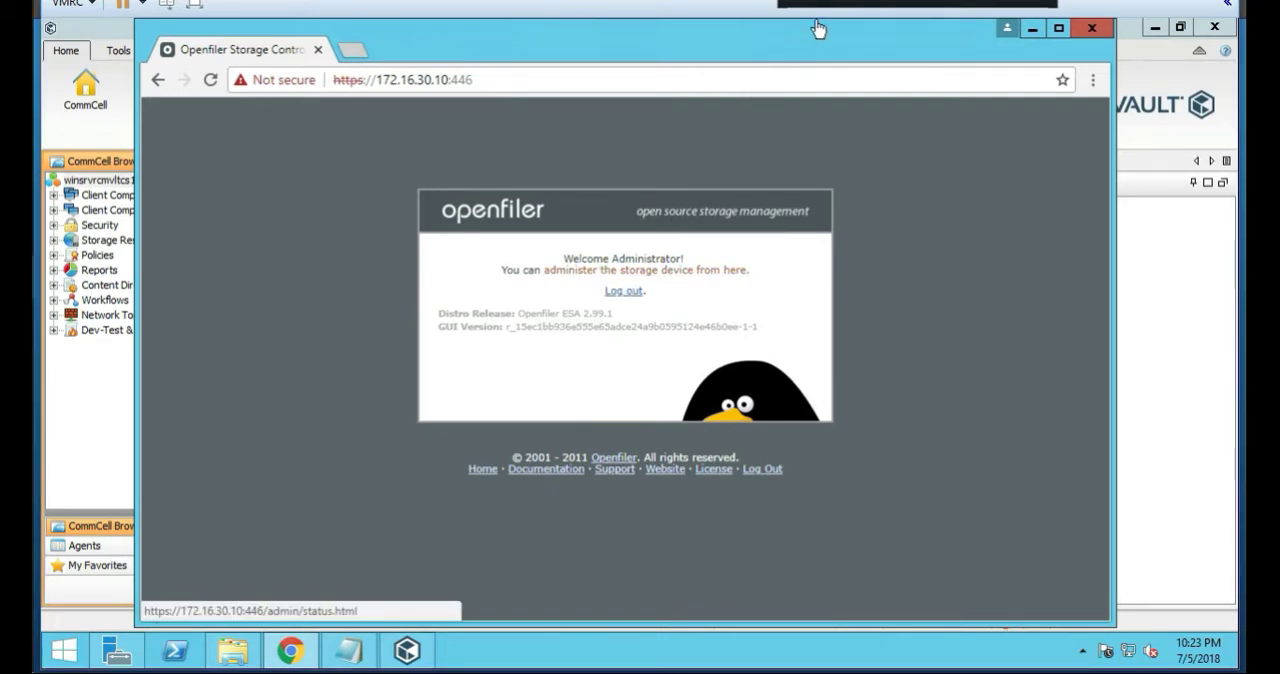
mouse_move(705, 205)
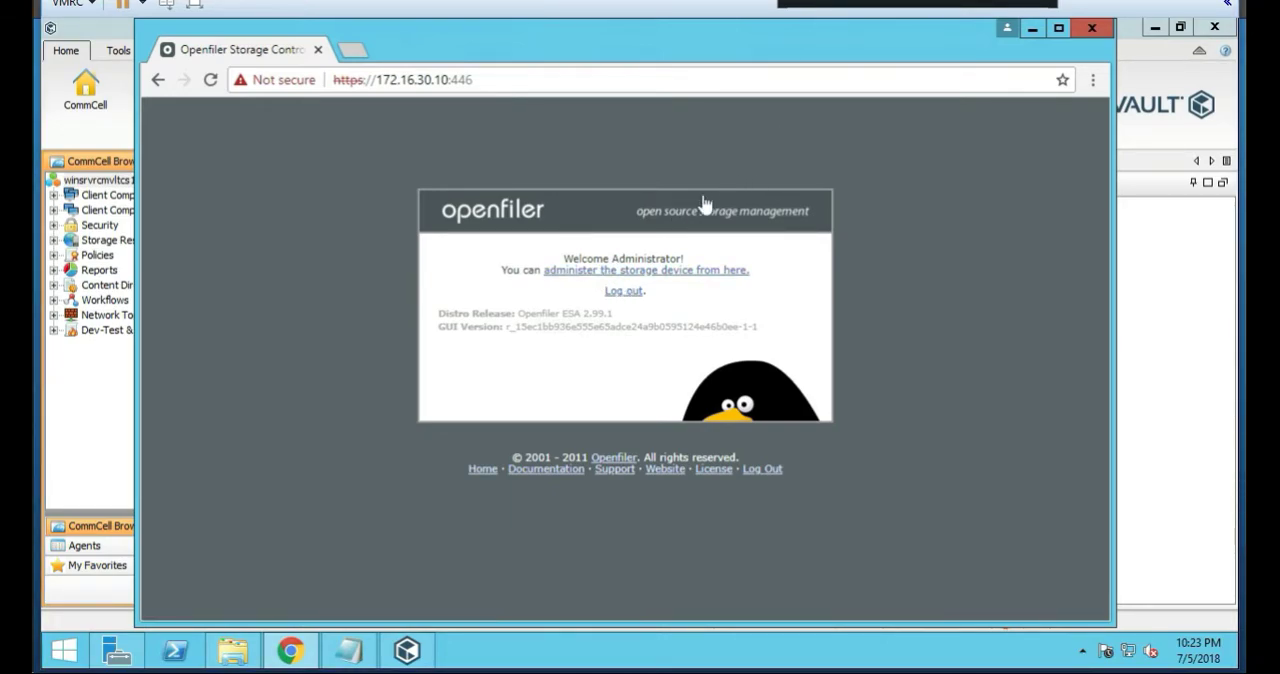
mouse_move(533, 297)
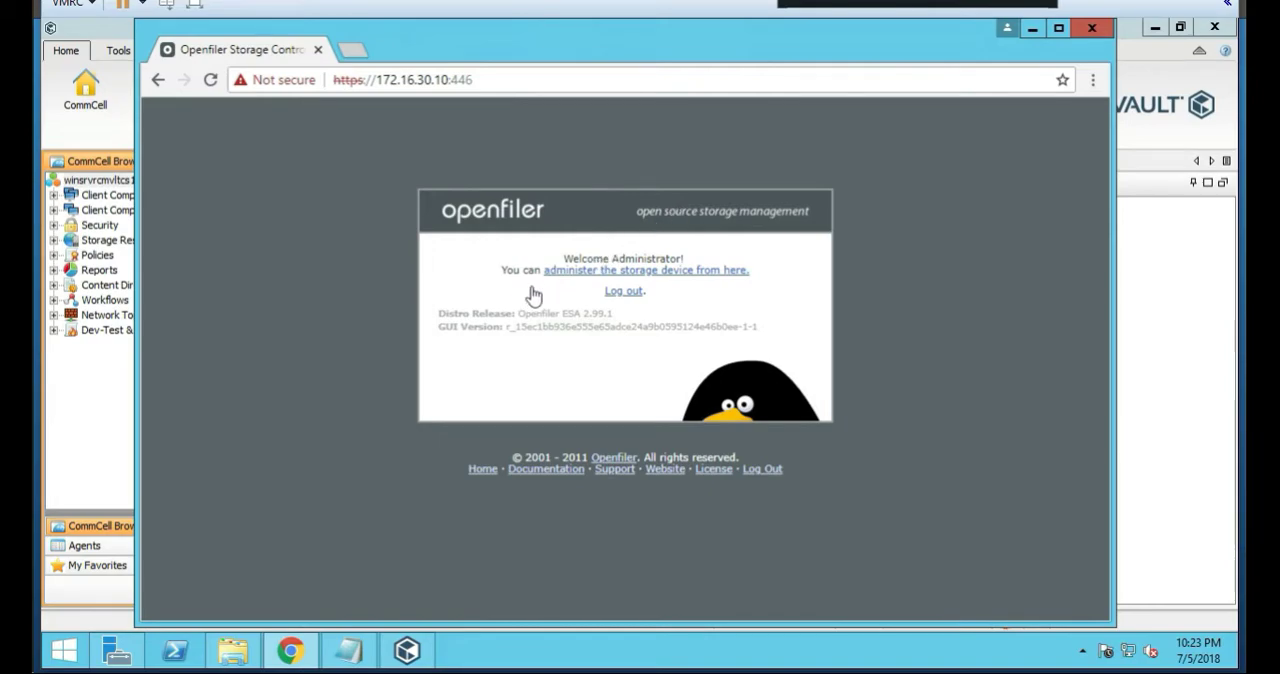
mouse_move(575, 280)
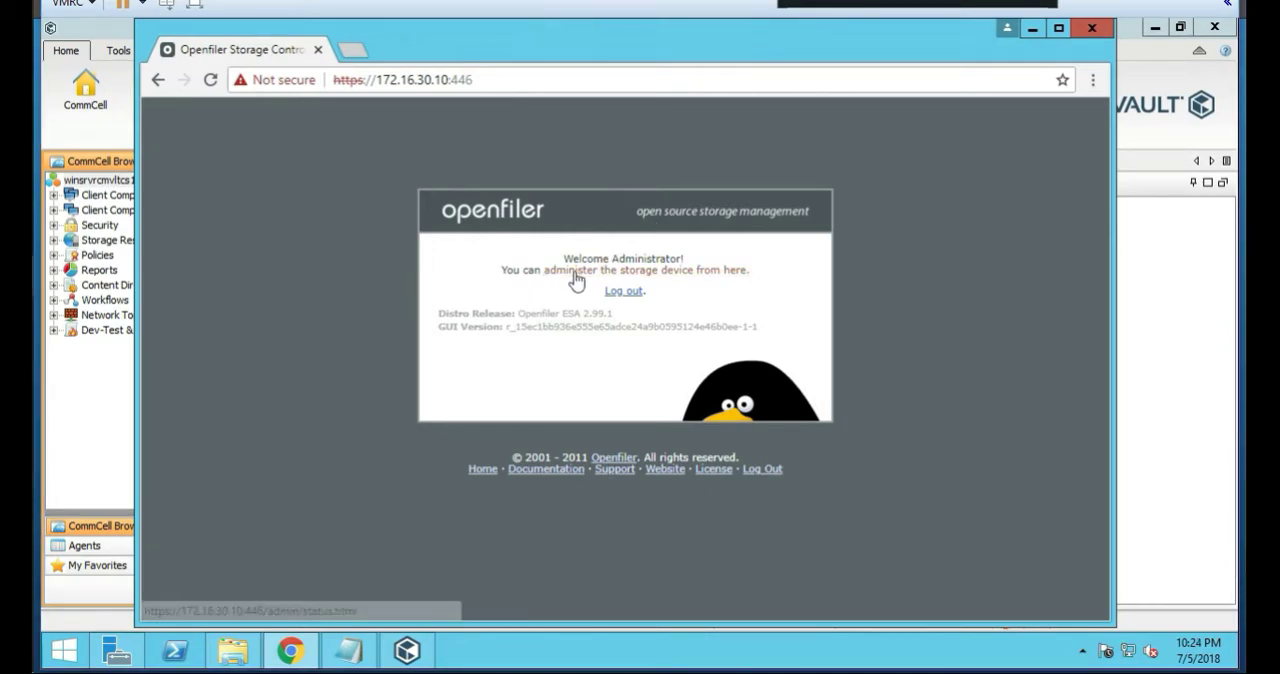
mouse_move(860, 237)
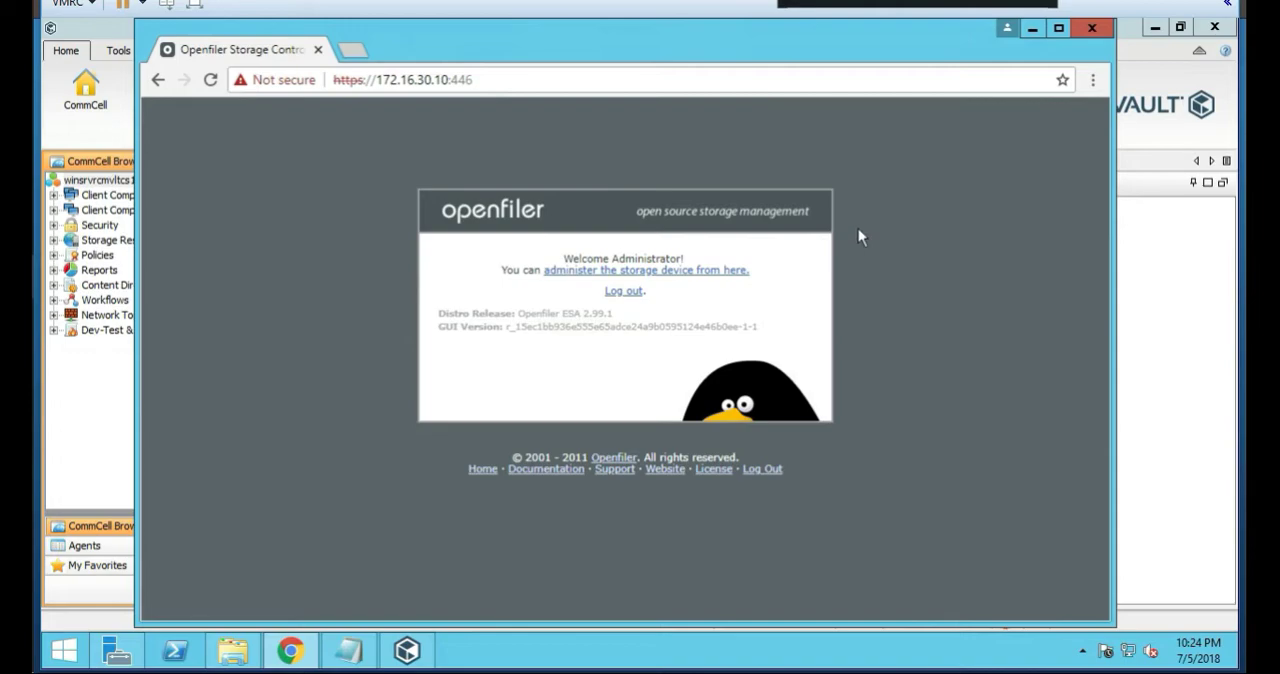
mouse_move(677, 278)
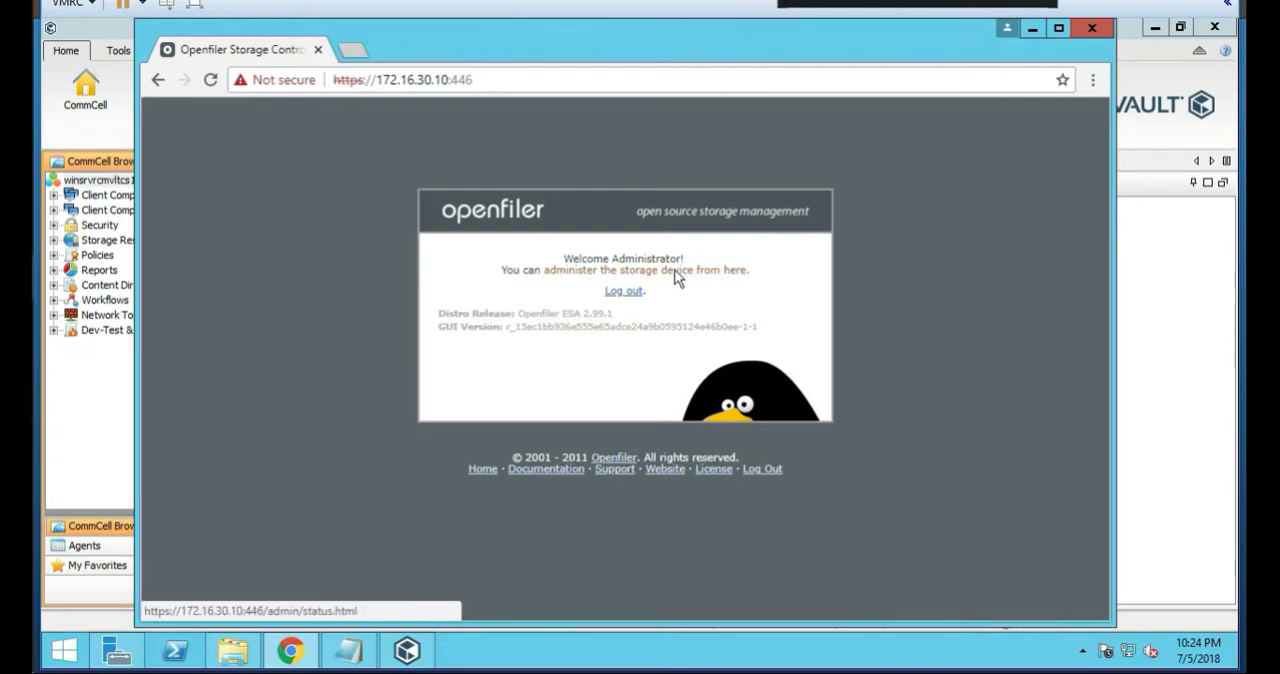
mouse_move(710, 256)
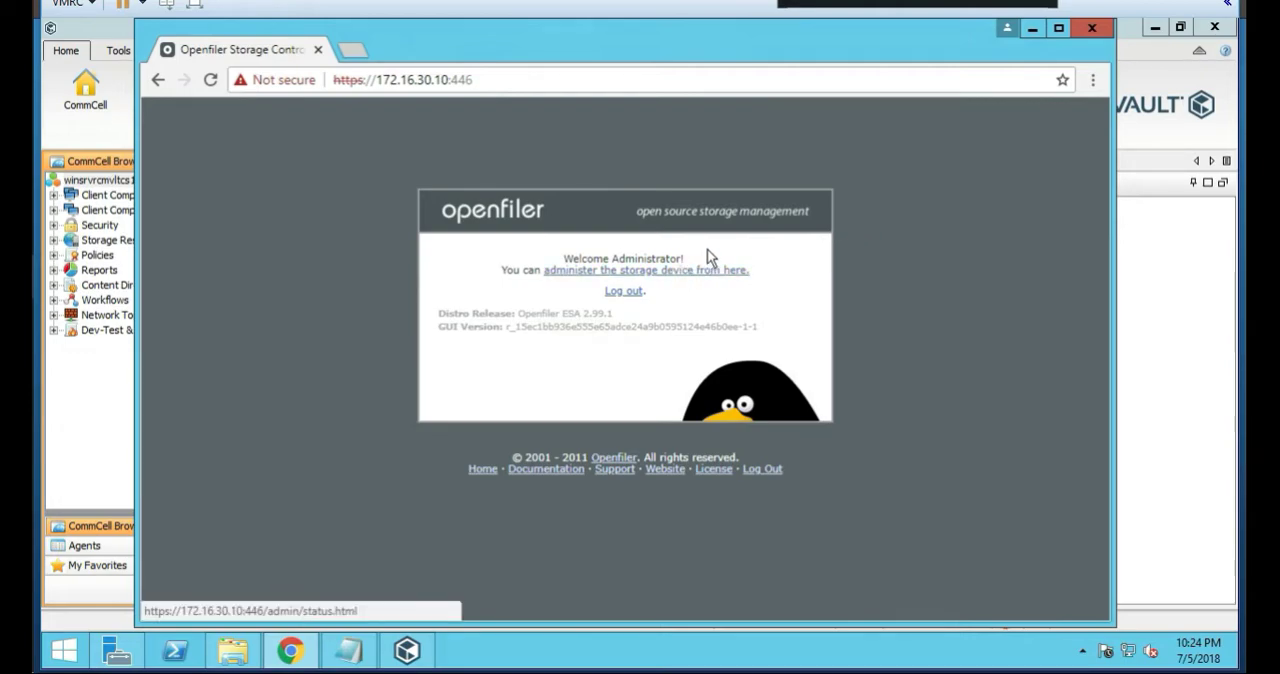
mouse_move(866, 211)
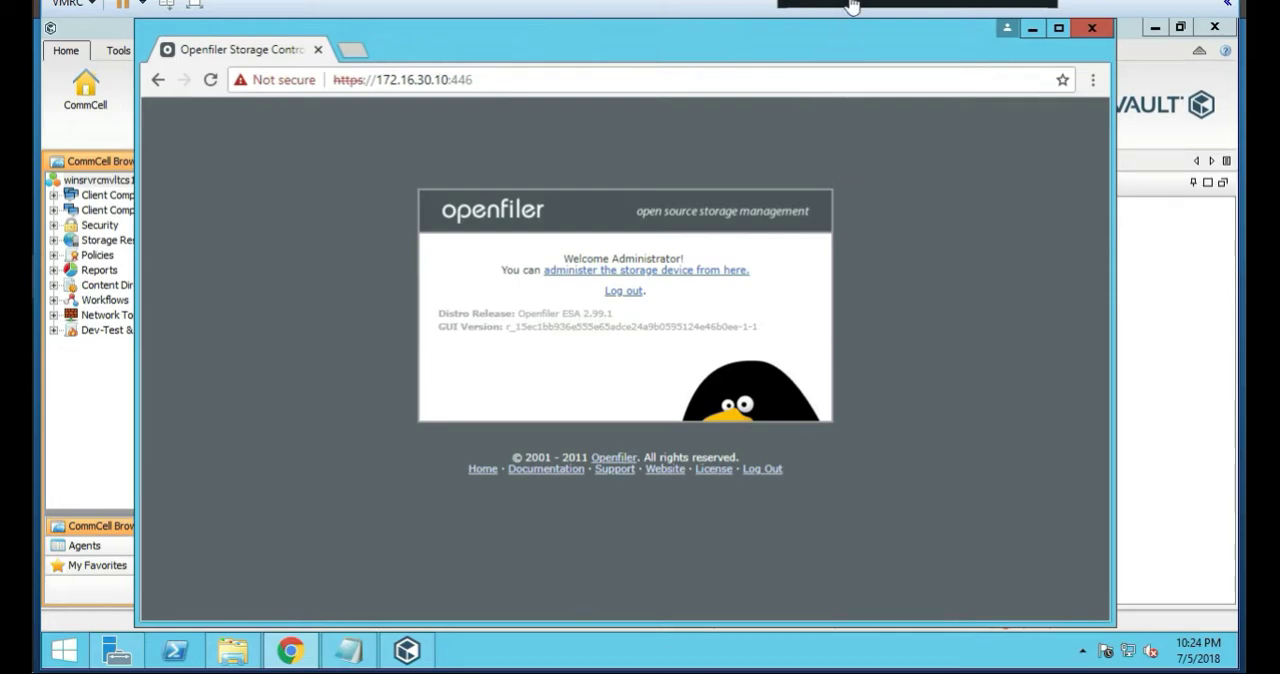
Step: Follow 'administer the storage device from here' to the System Status page for garlicfood.local
click(646, 270)
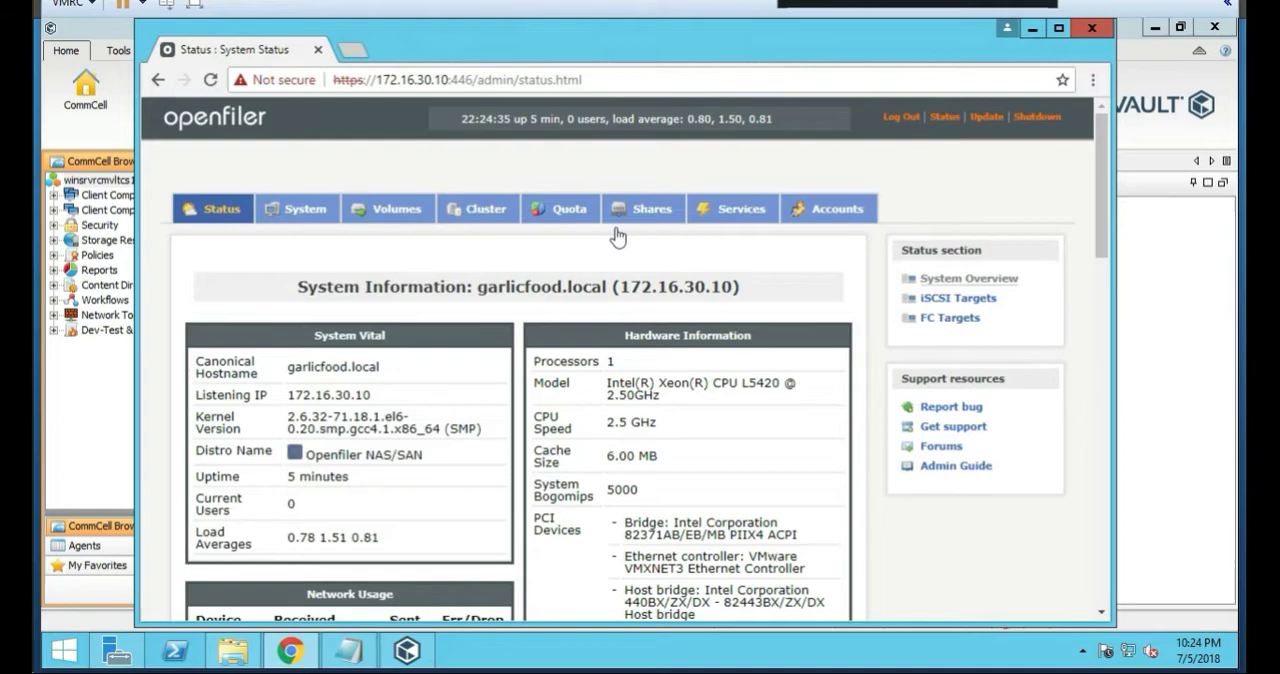
mouse_move(480, 153)
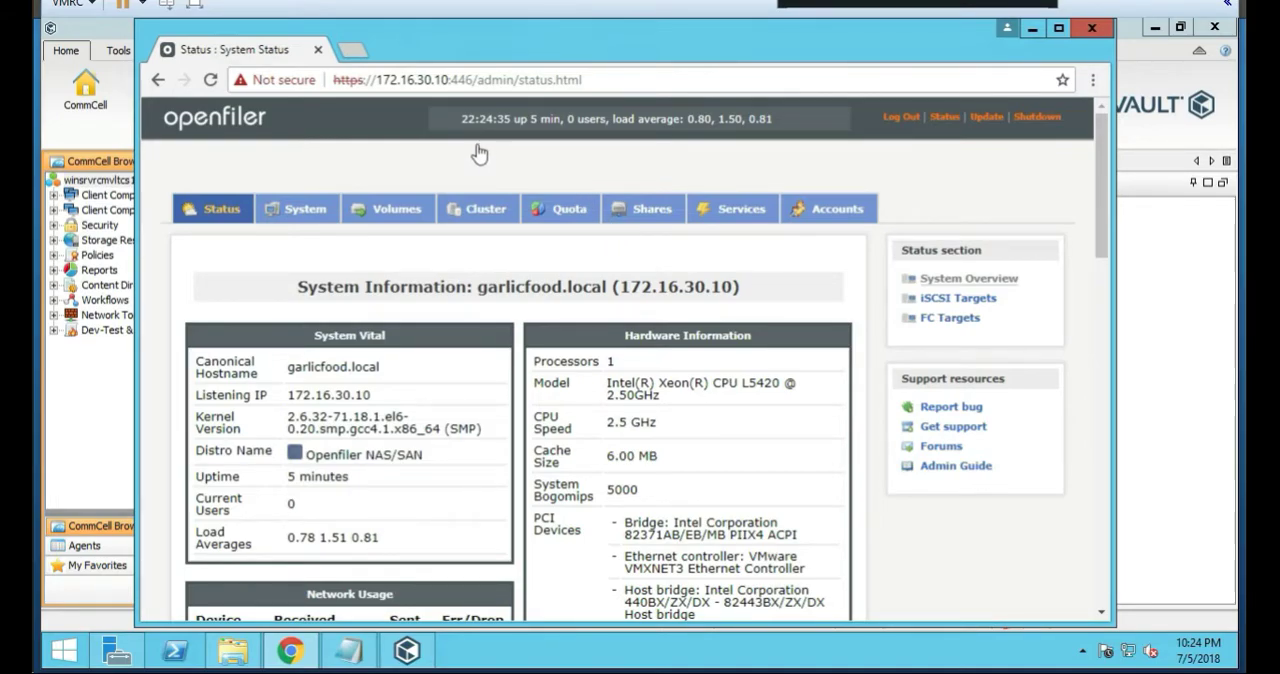
mouse_move(499, 321)
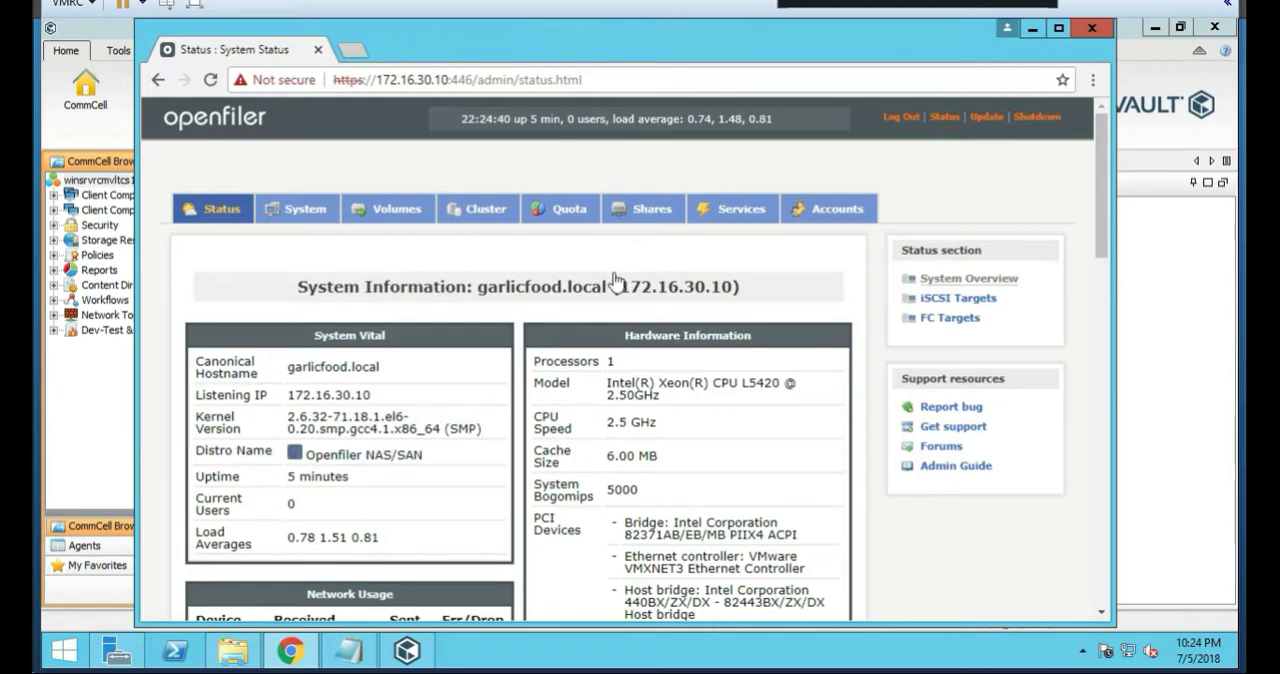
mouse_move(538, 298)
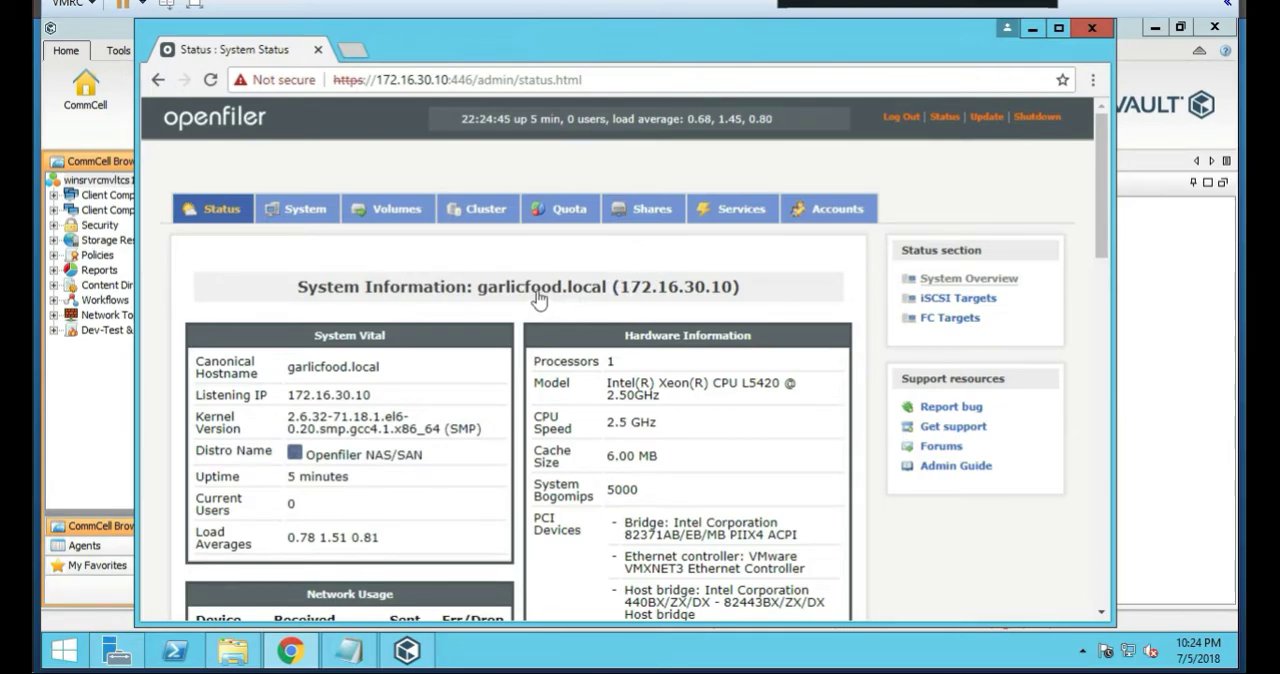
mouse_move(862, 53)
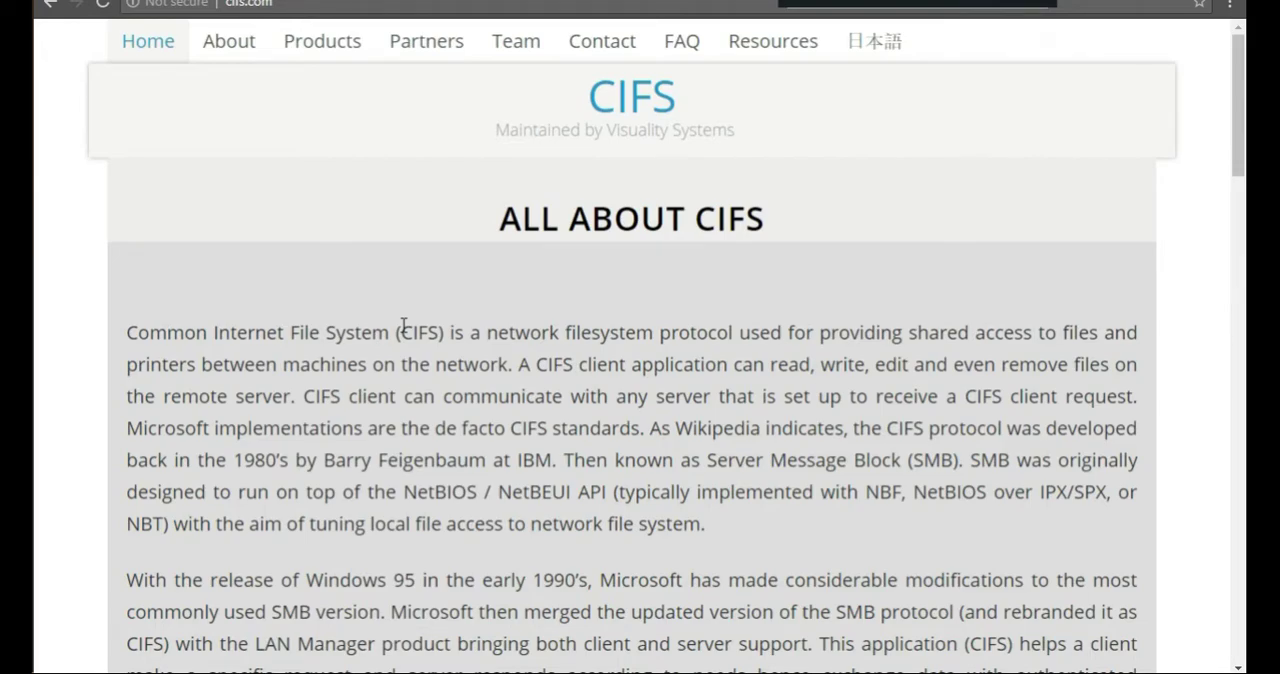
mouse_move(413, 389)
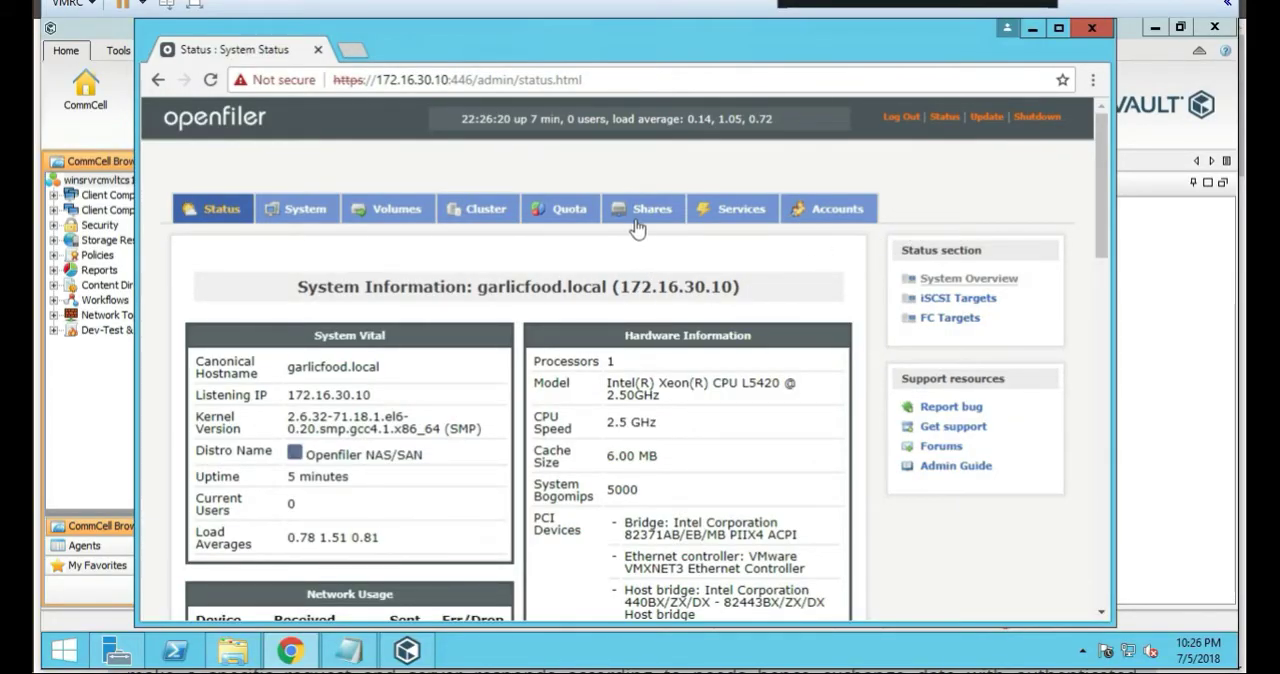
mouse_move(668, 228)
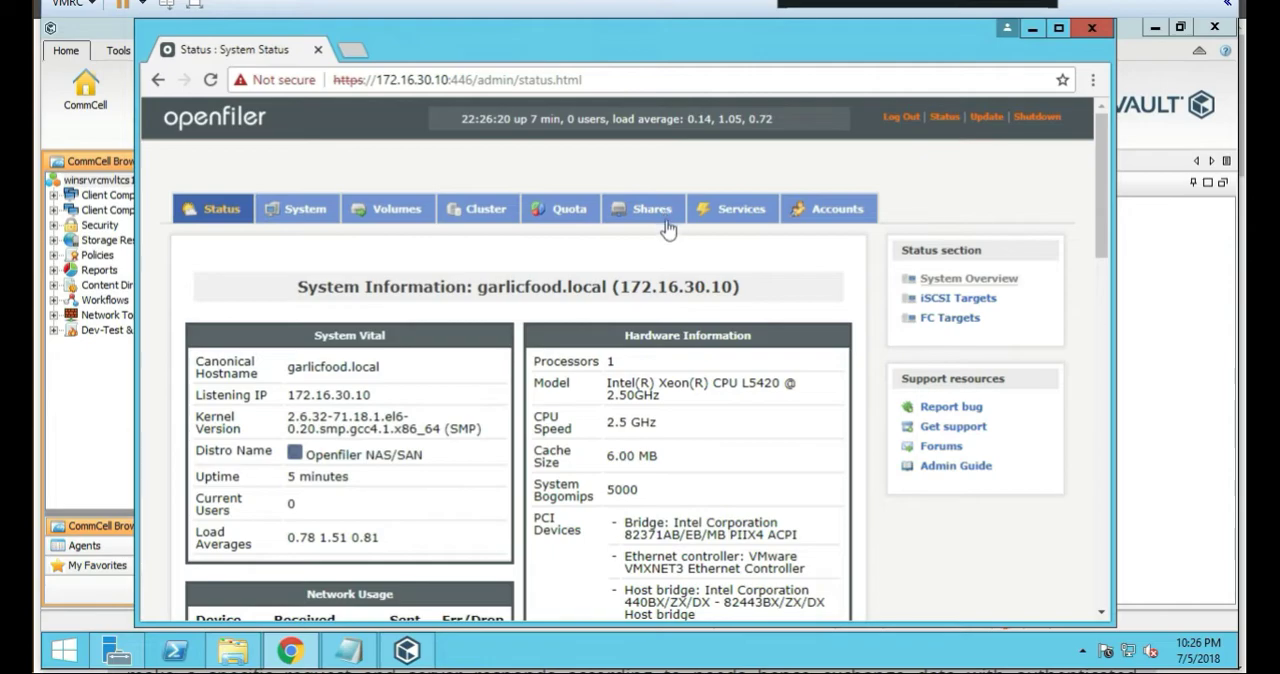
mouse_move(650, 218)
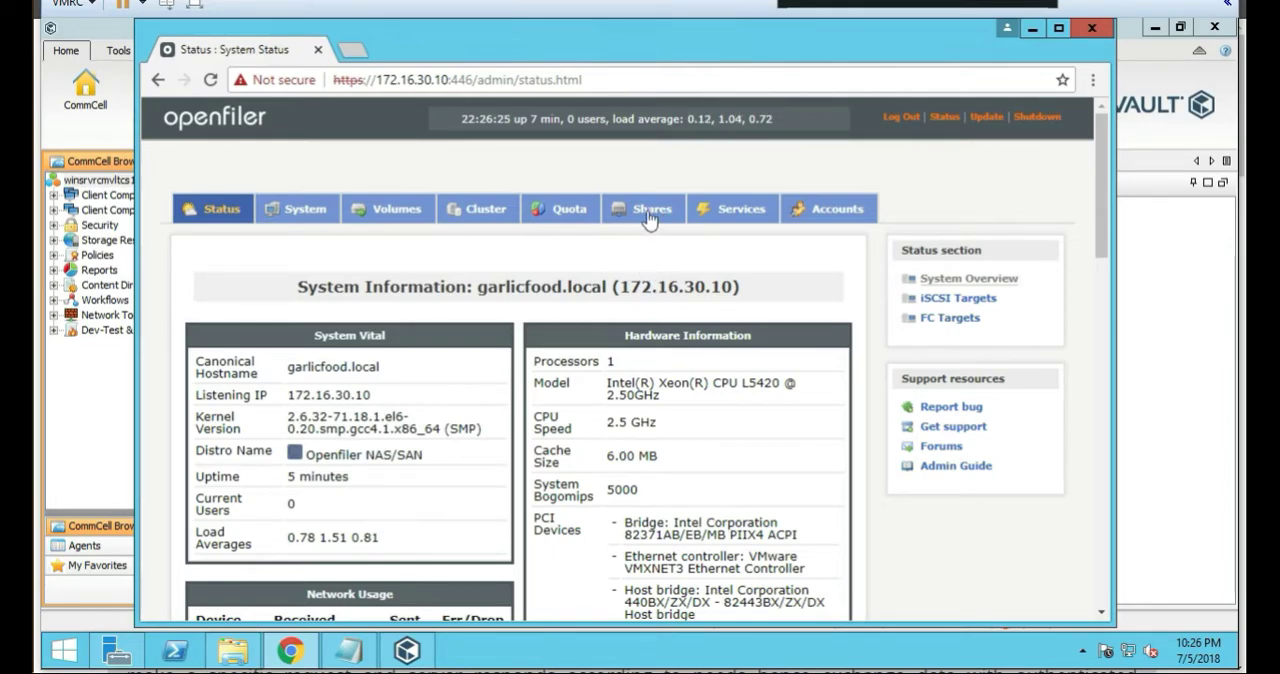
mouse_move(245, 166)
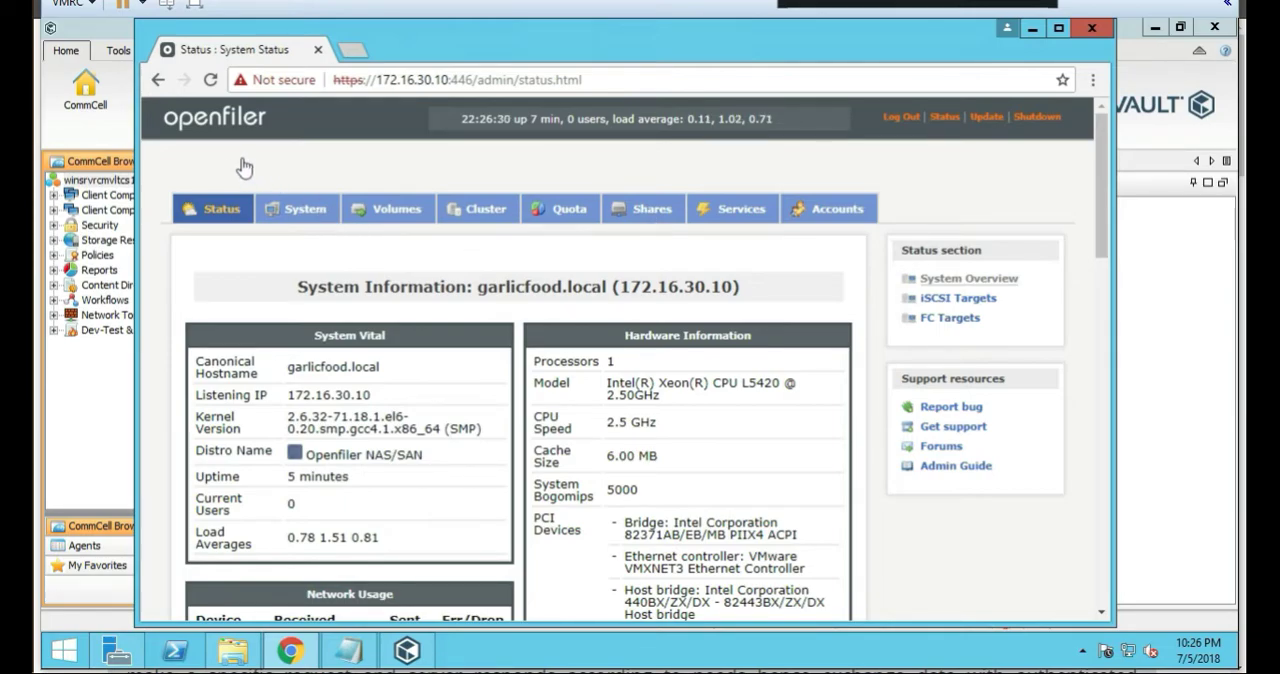
mouse_move(509, 224)
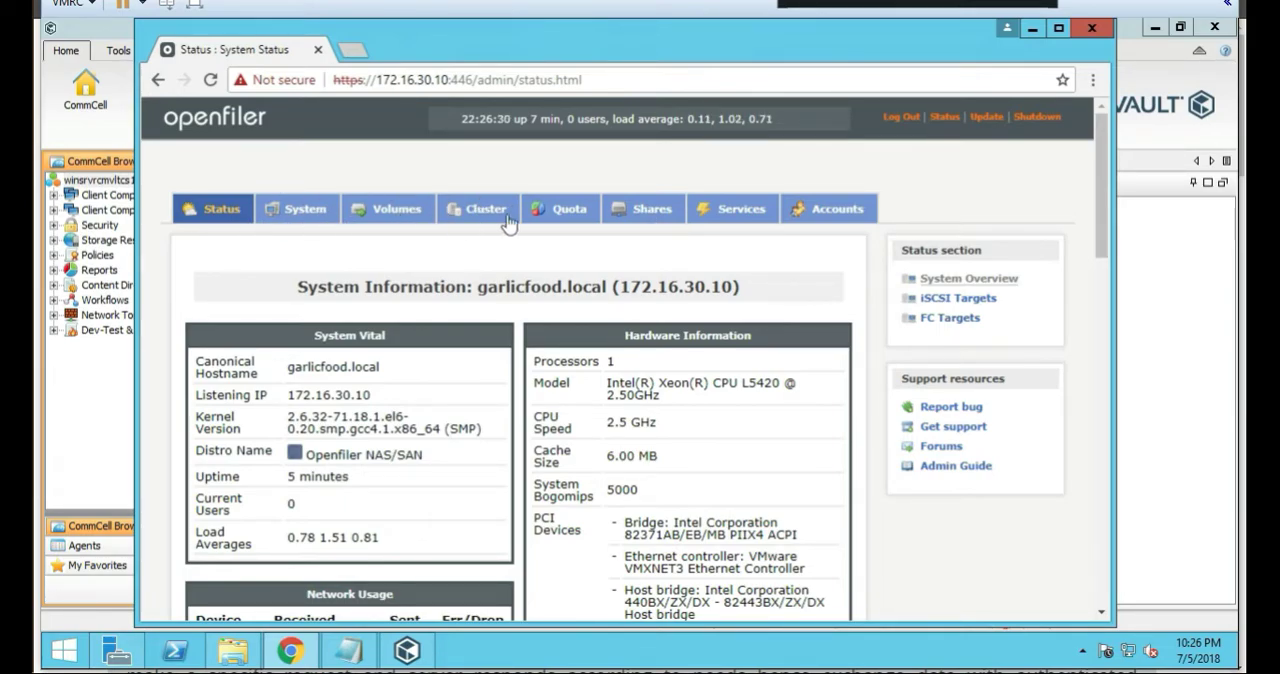
mouse_move(659, 216)
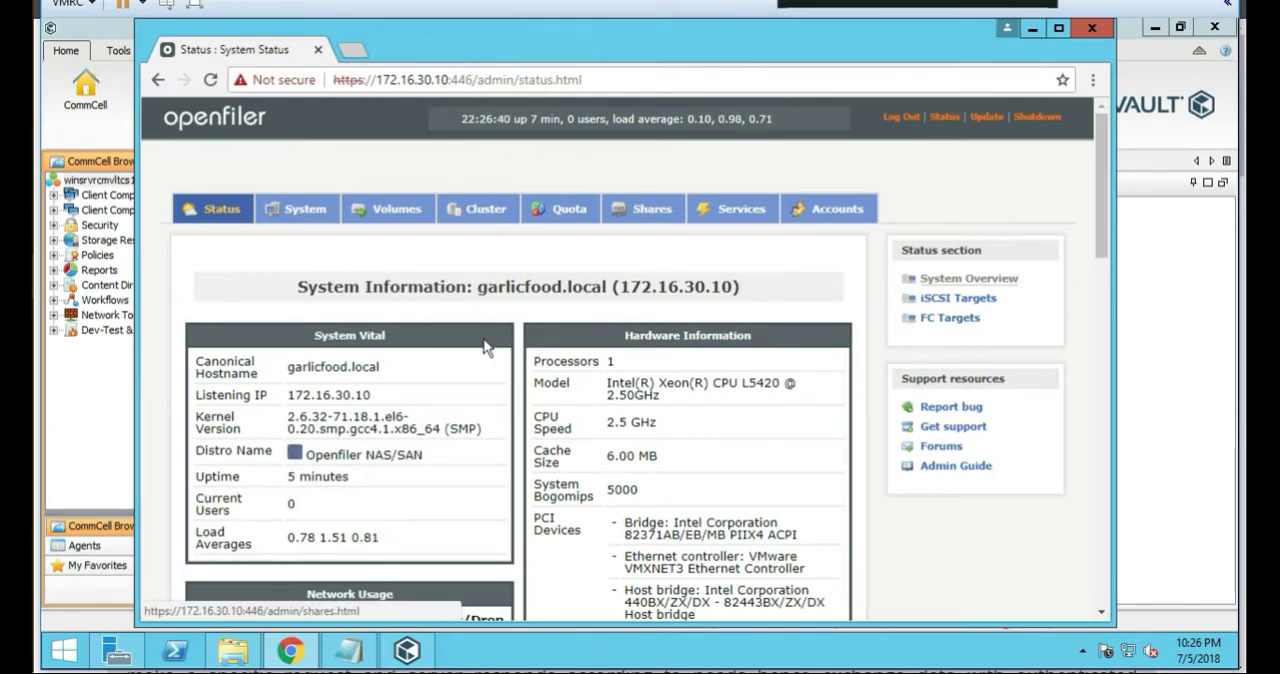
mouse_move(705, 265)
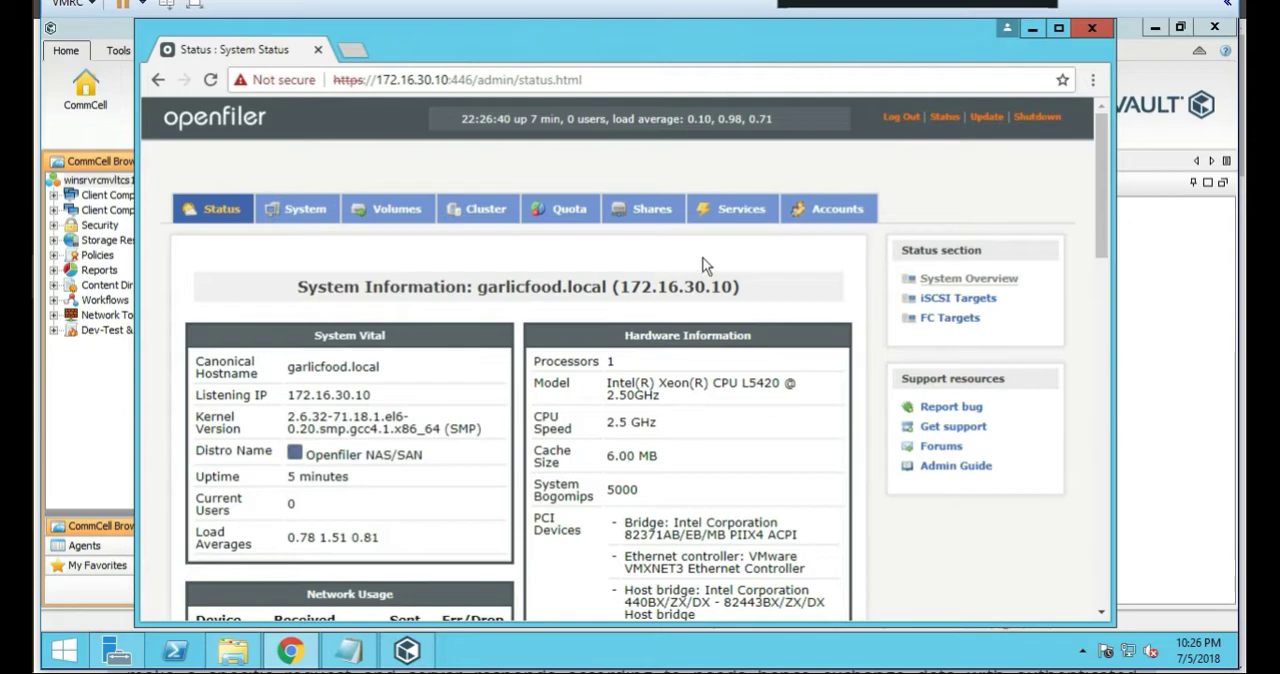
mouse_move(740, 208)
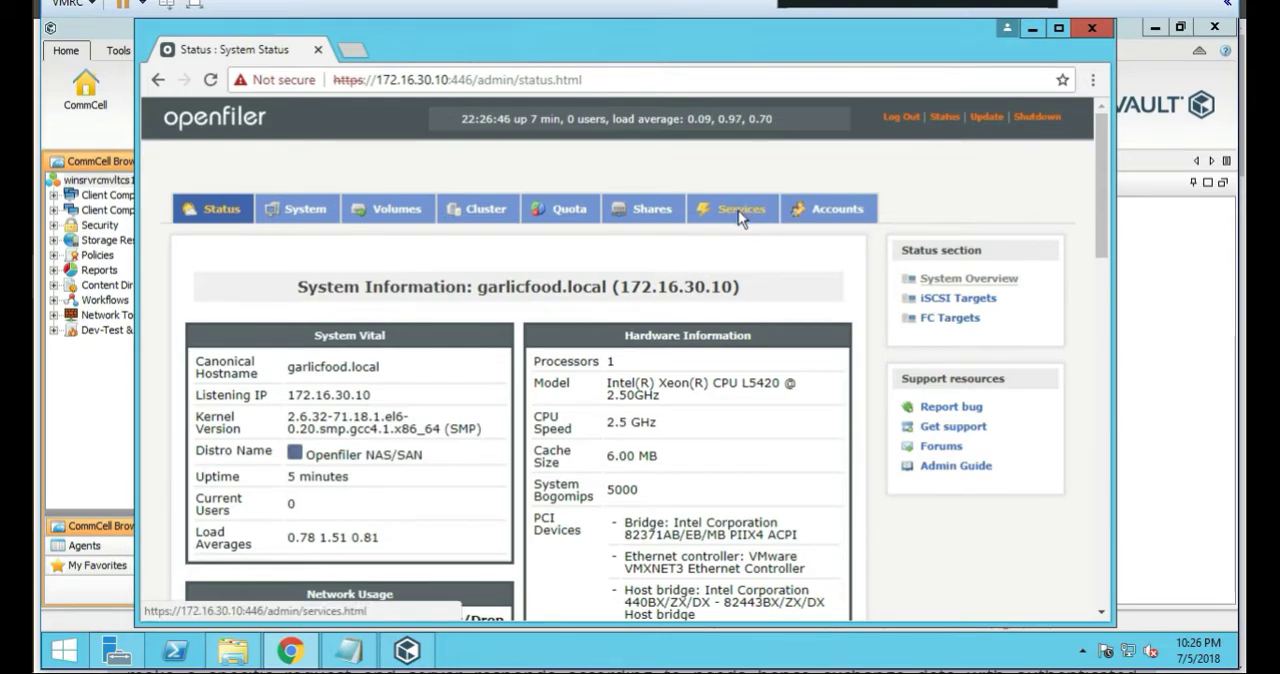
mouse_move(730, 247)
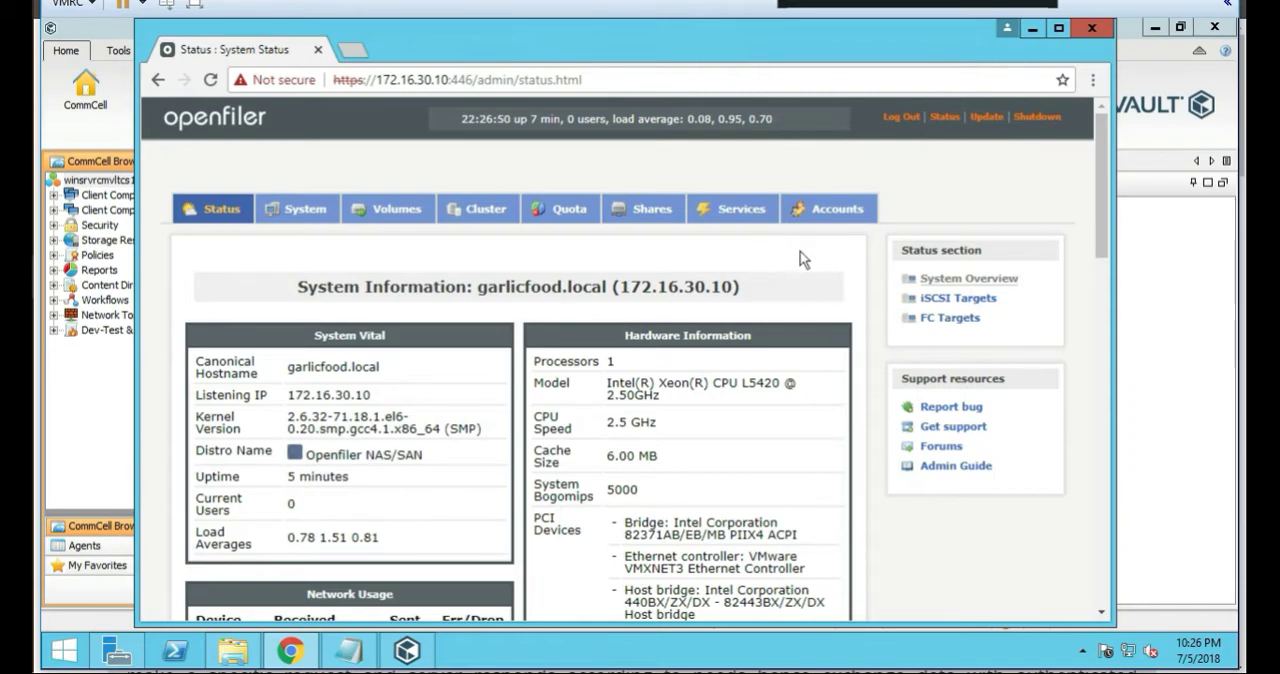
mouse_move(755, 248)
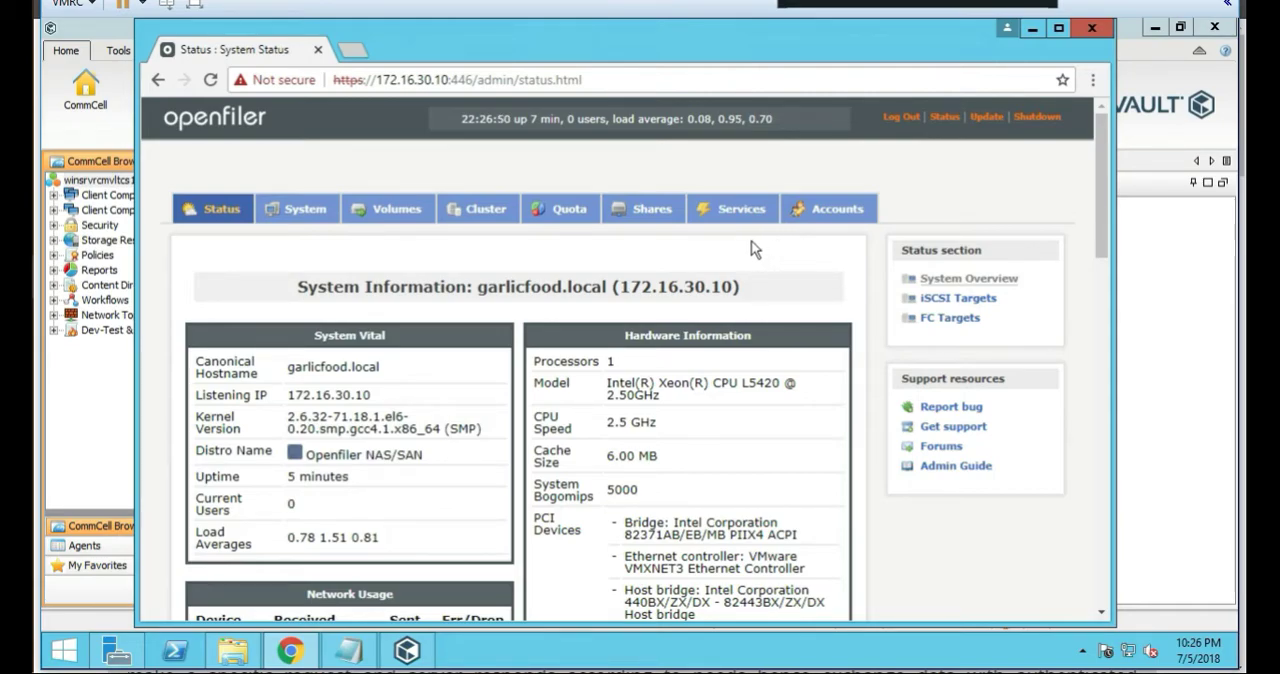
mouse_move(603, 225)
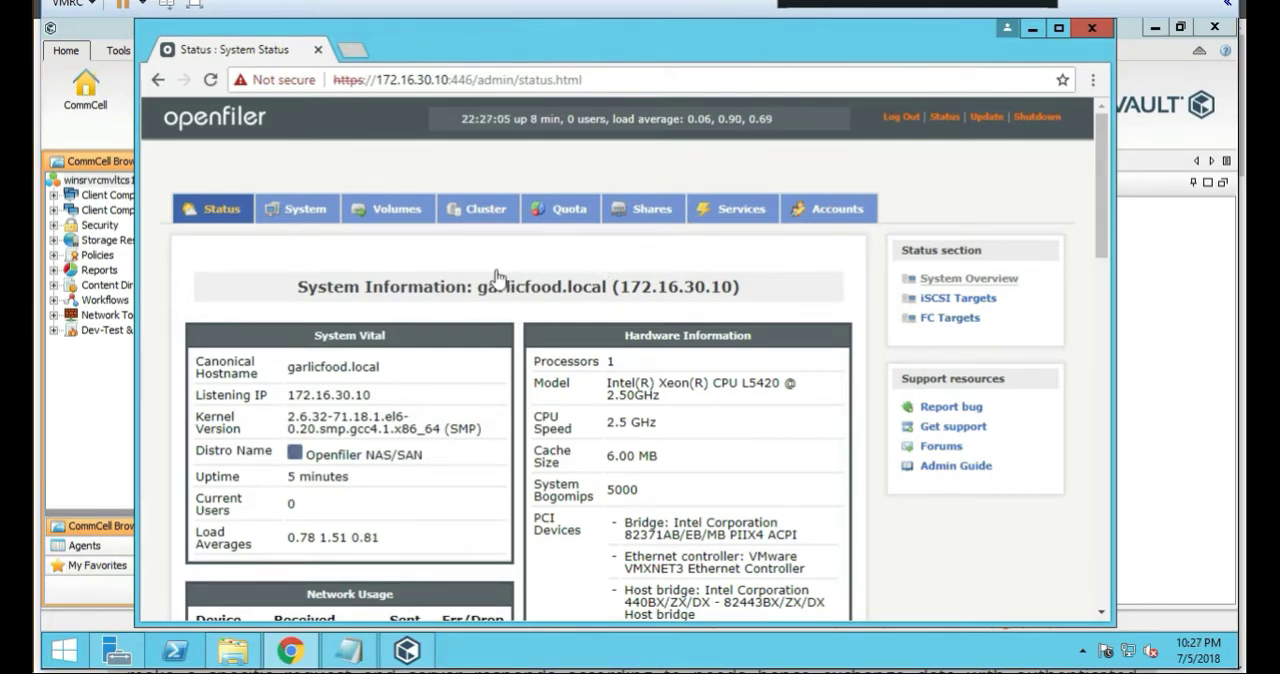
mouse_move(490, 245)
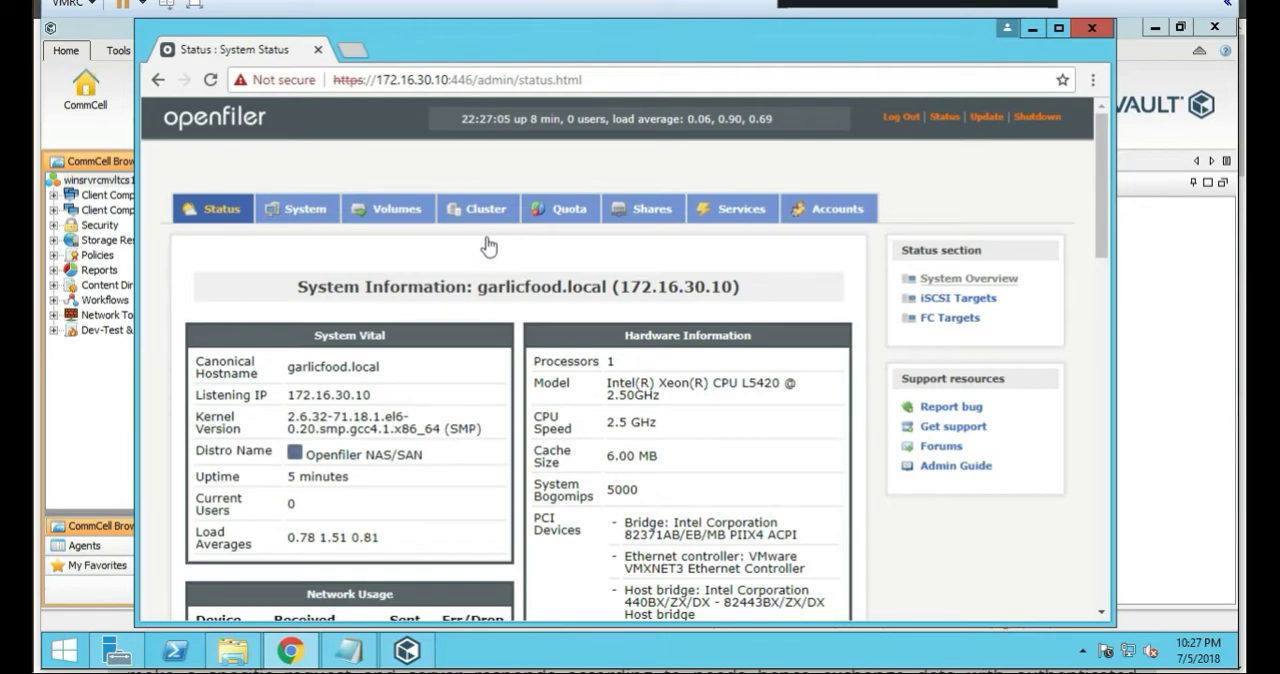
mouse_move(418, 220)
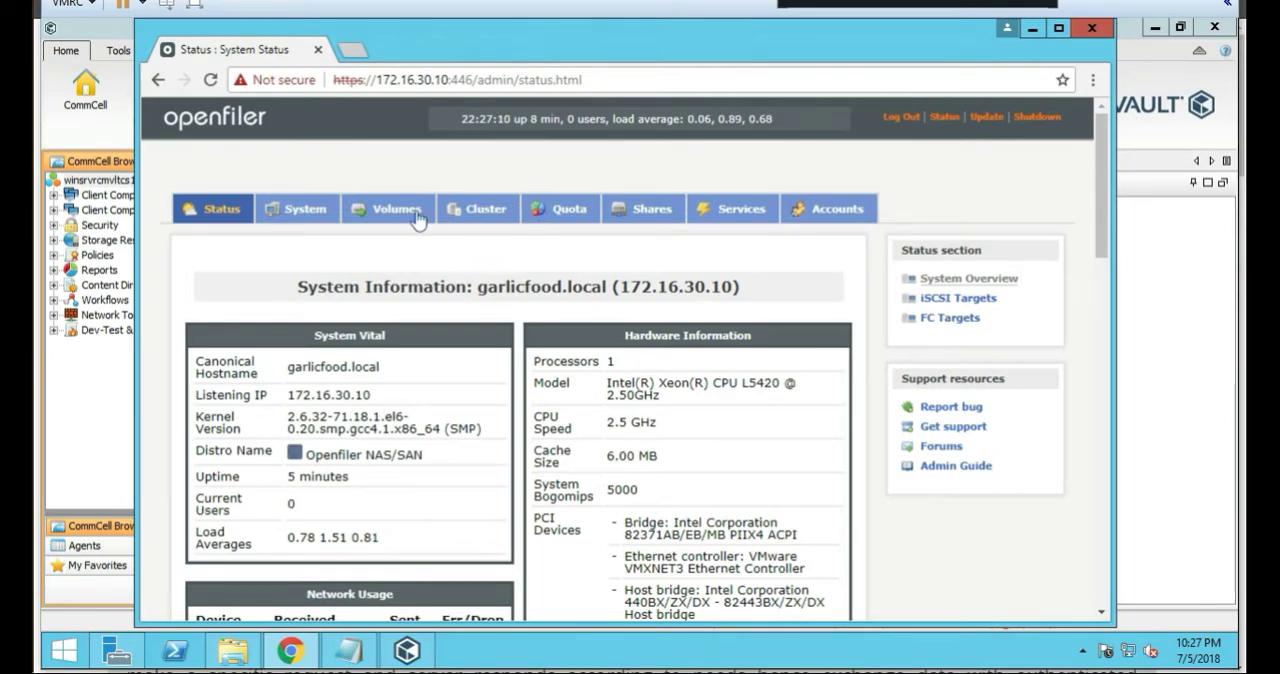
mouse_move(653, 209)
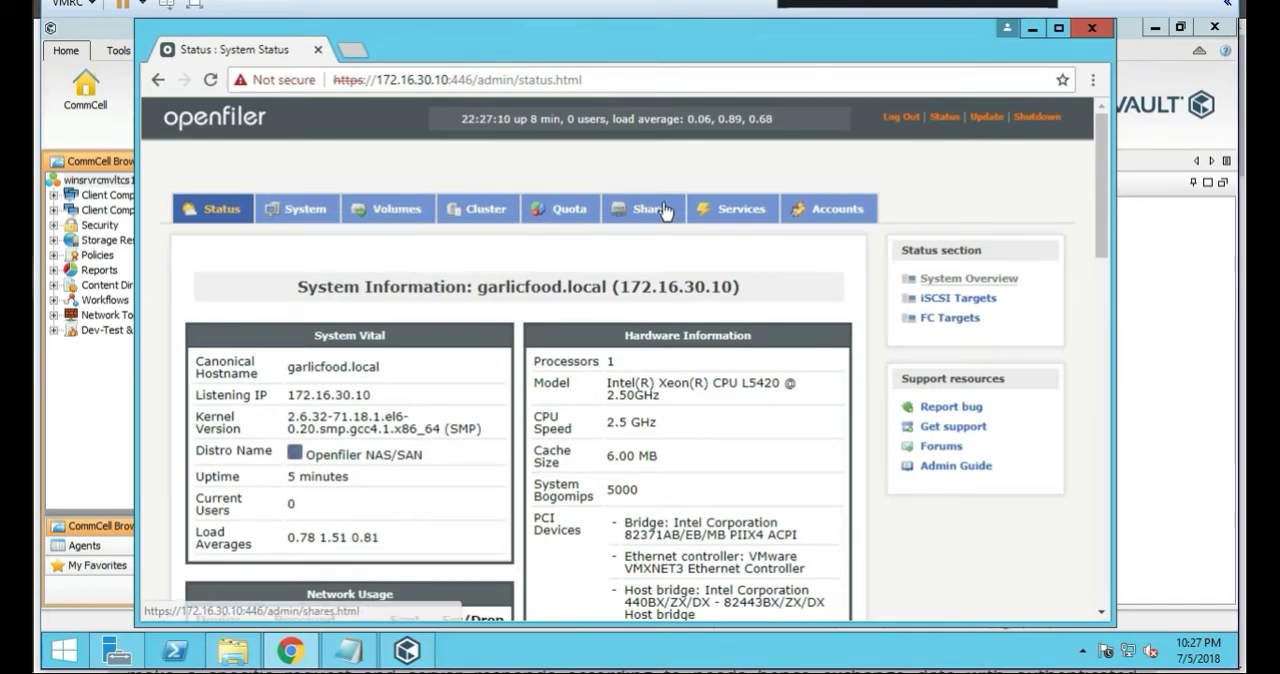
Step: Show the Shares list with commvault and commvault_lab under nfs
click(643, 208)
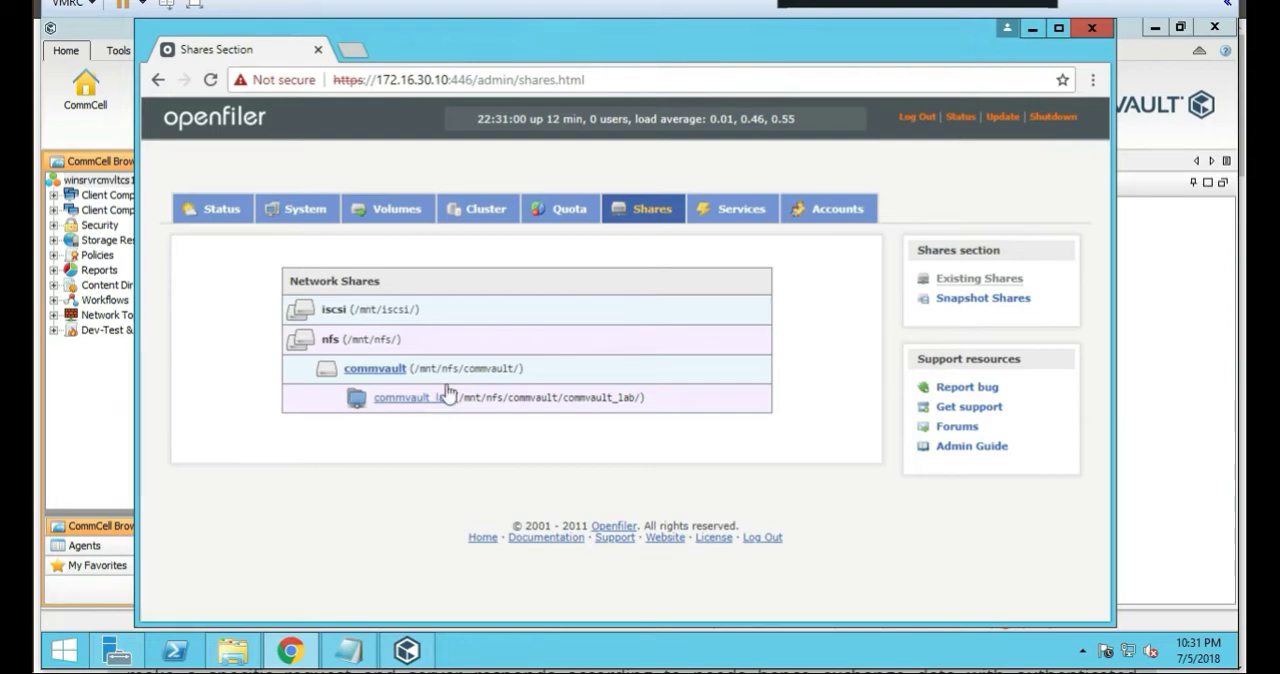
mouse_move(240, 528)
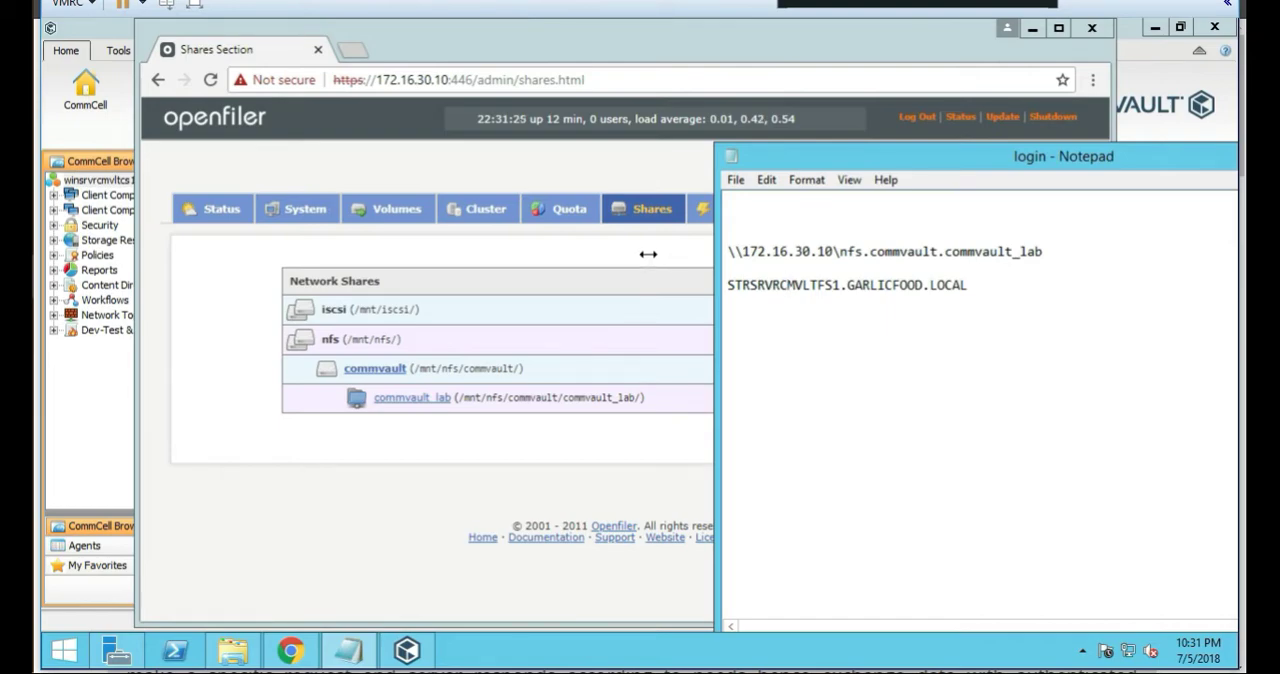
mouse_move(412, 397)
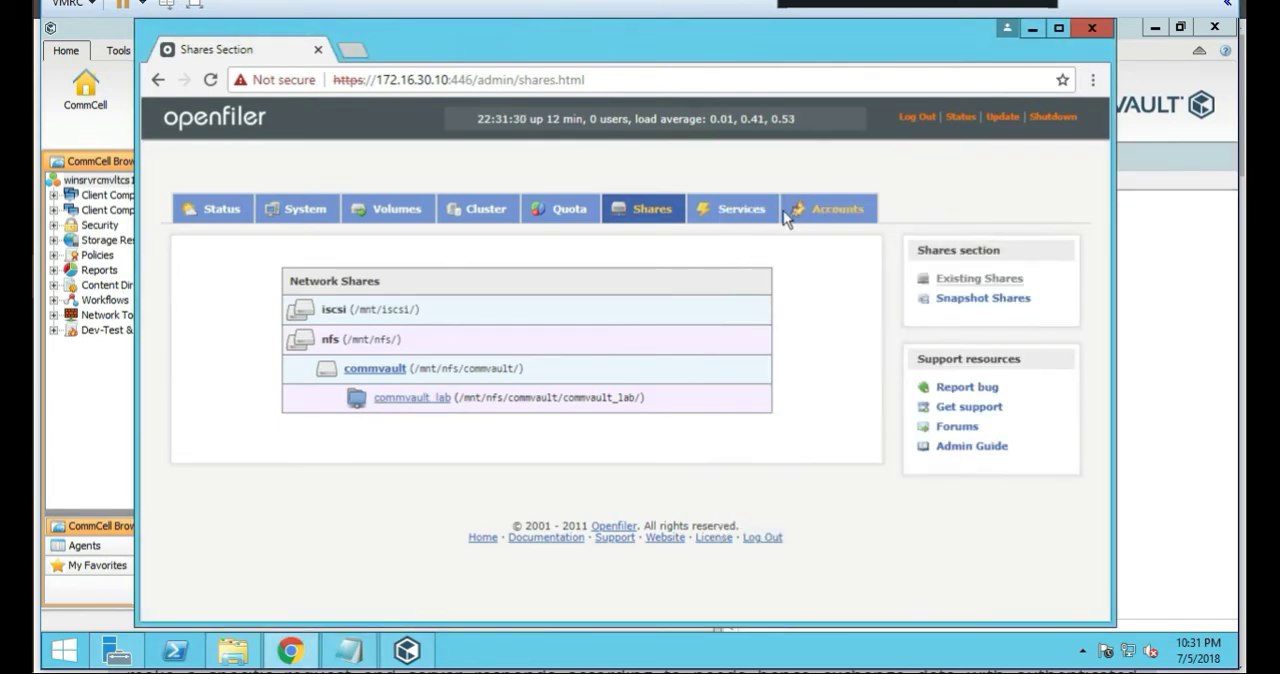
Step: Review Manage Services and stop the NFS Server, leaving CIFS Server running
click(837, 208)
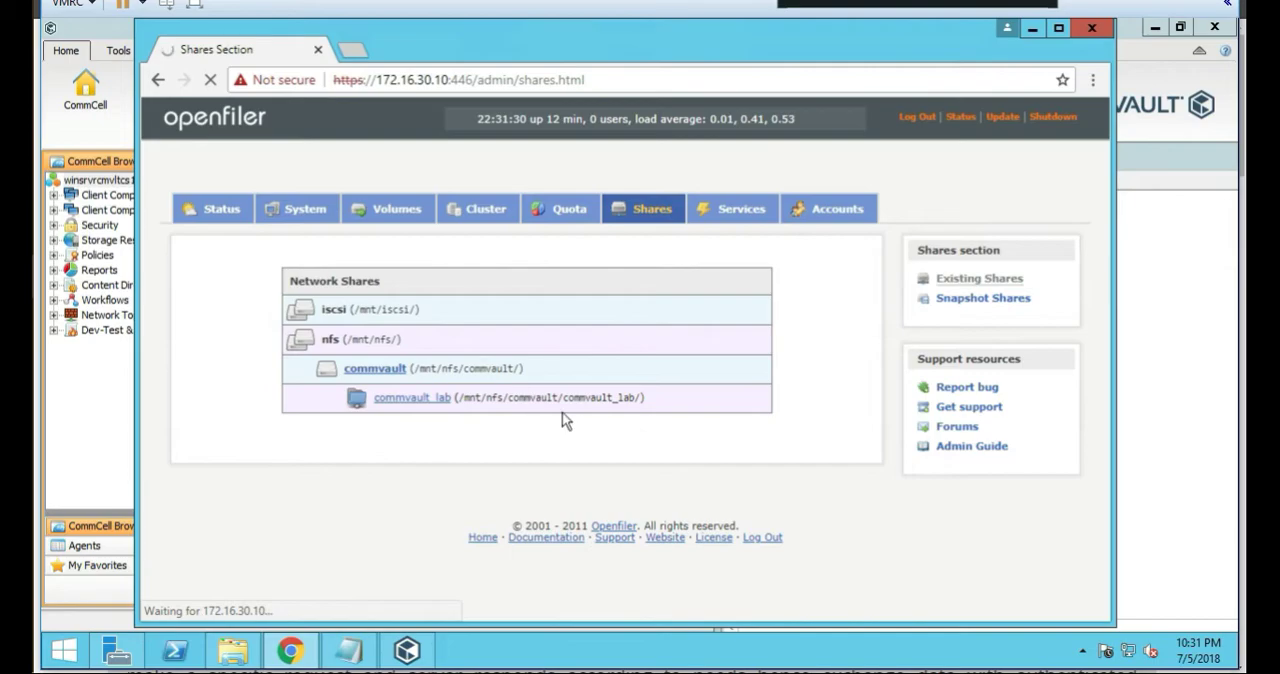
click(740, 208)
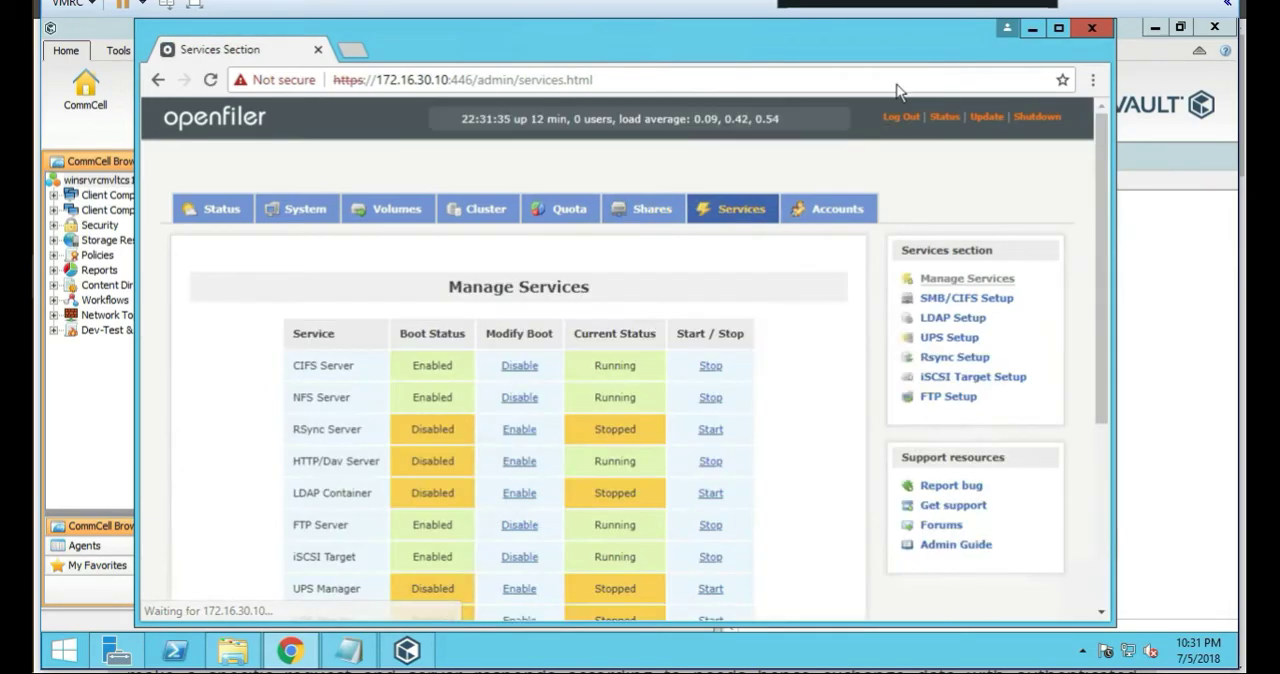
scroll(down, 3)
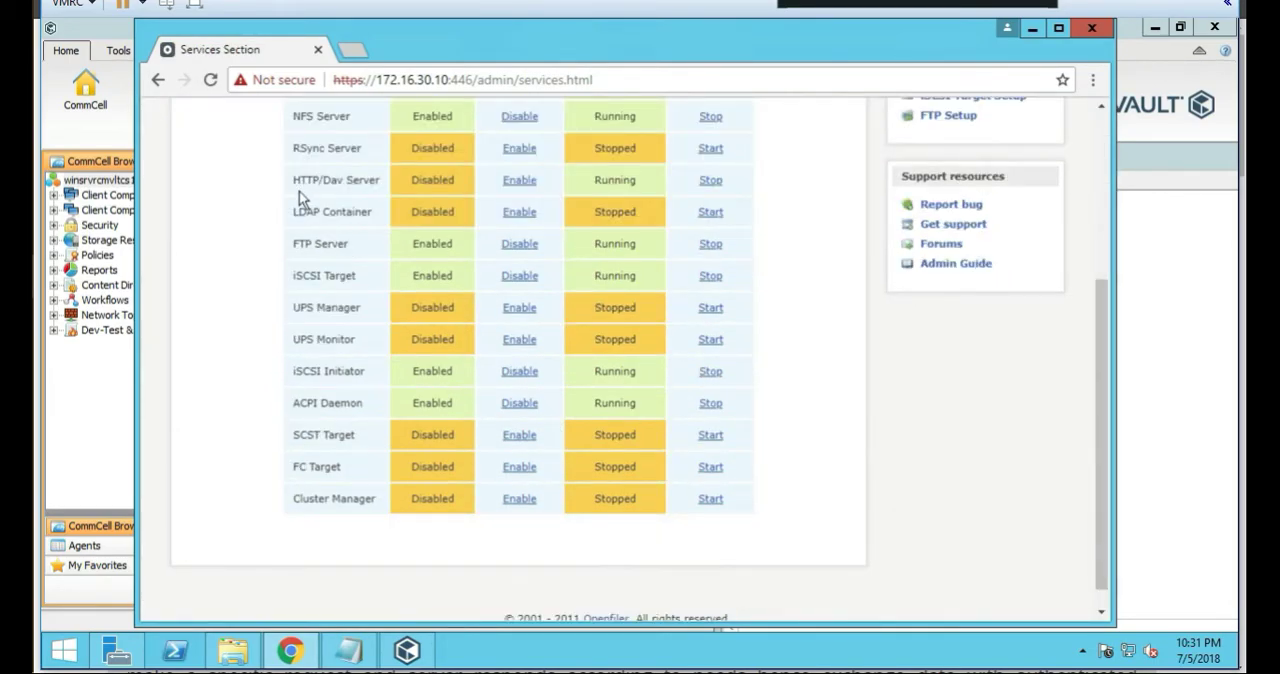
mouse_move(335, 291)
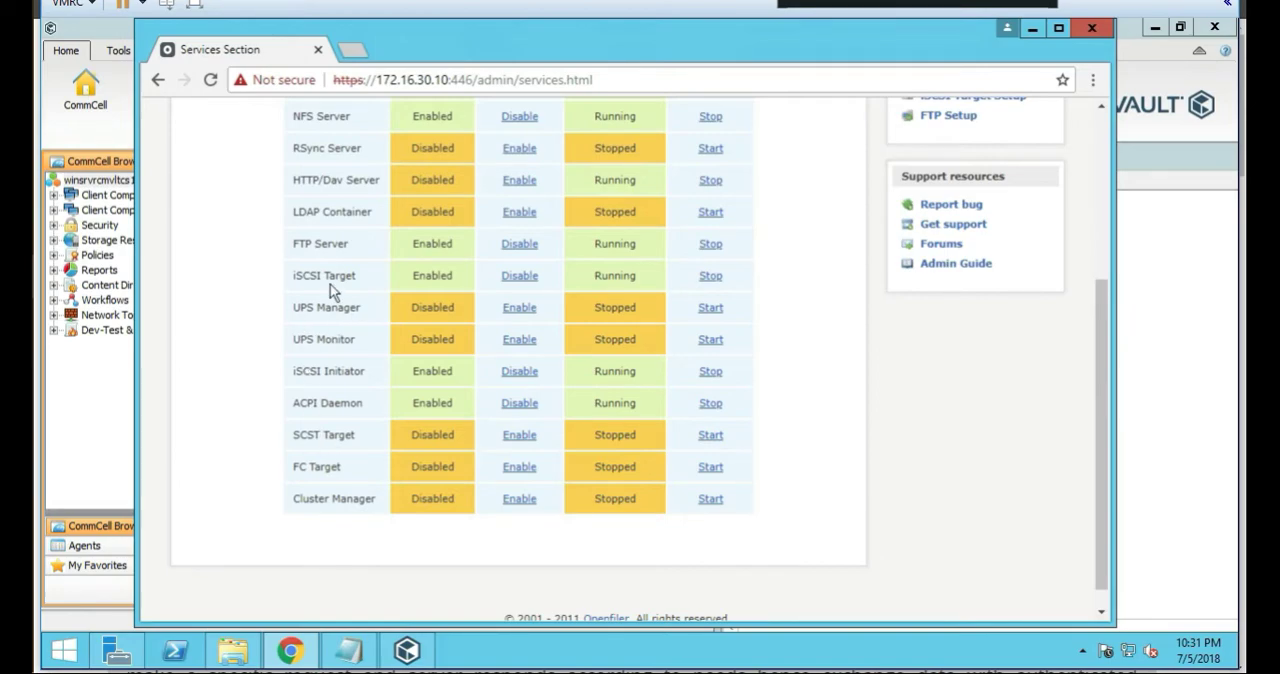
mouse_move(387, 385)
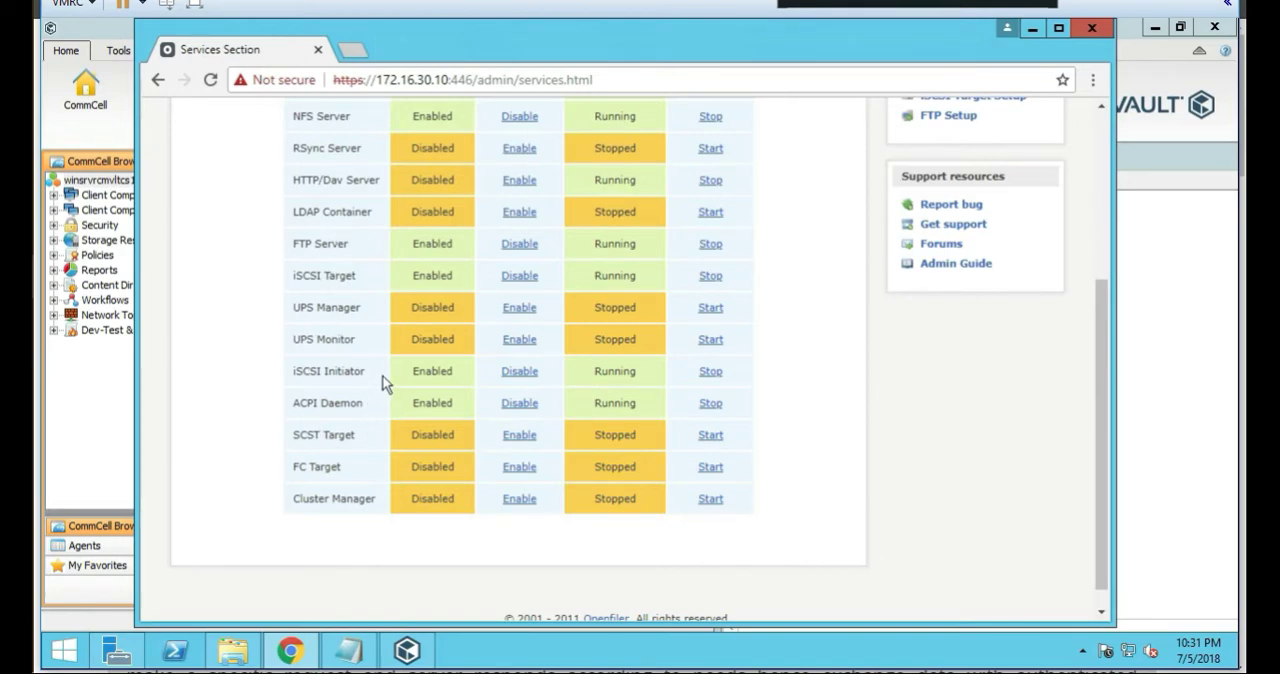
scroll(up, 3)
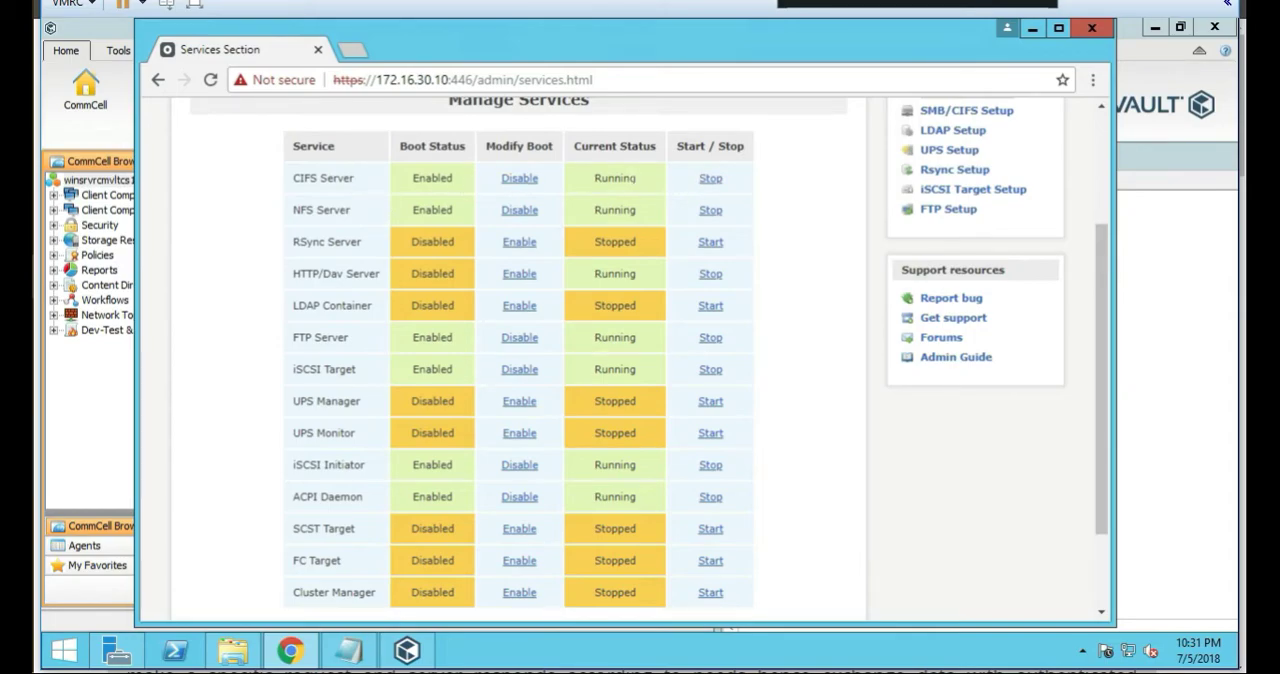
scroll(up, 3)
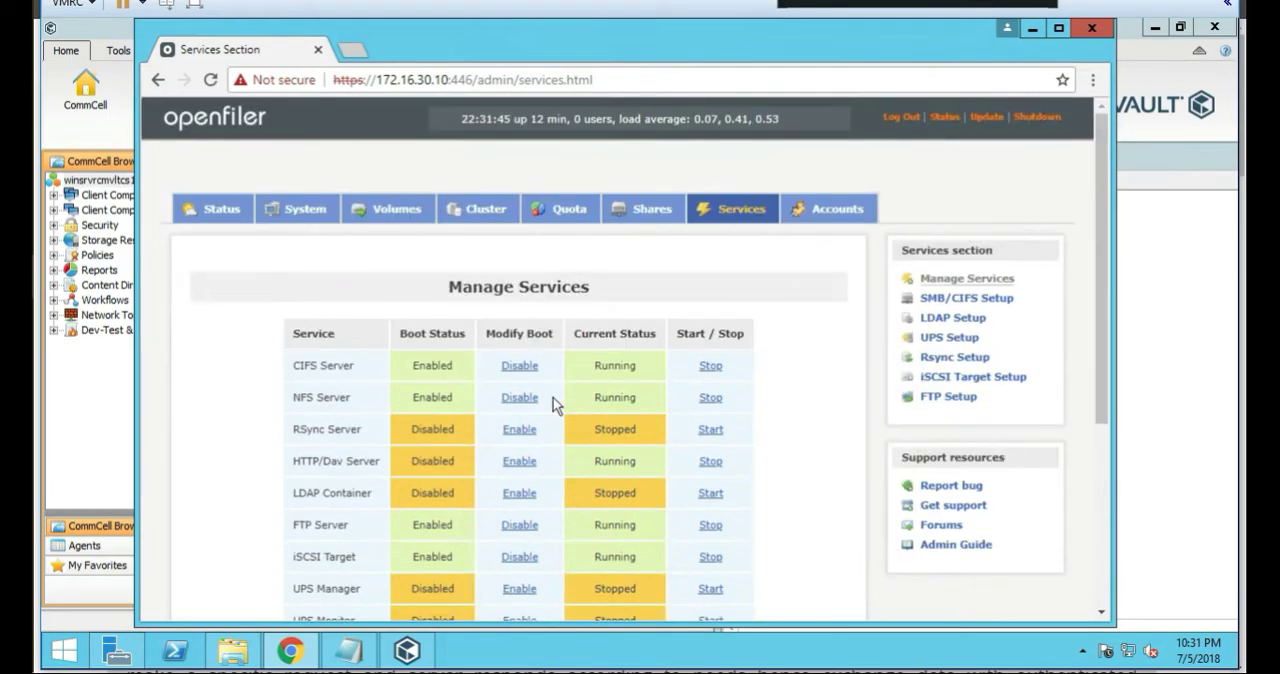
mouse_move(700, 400)
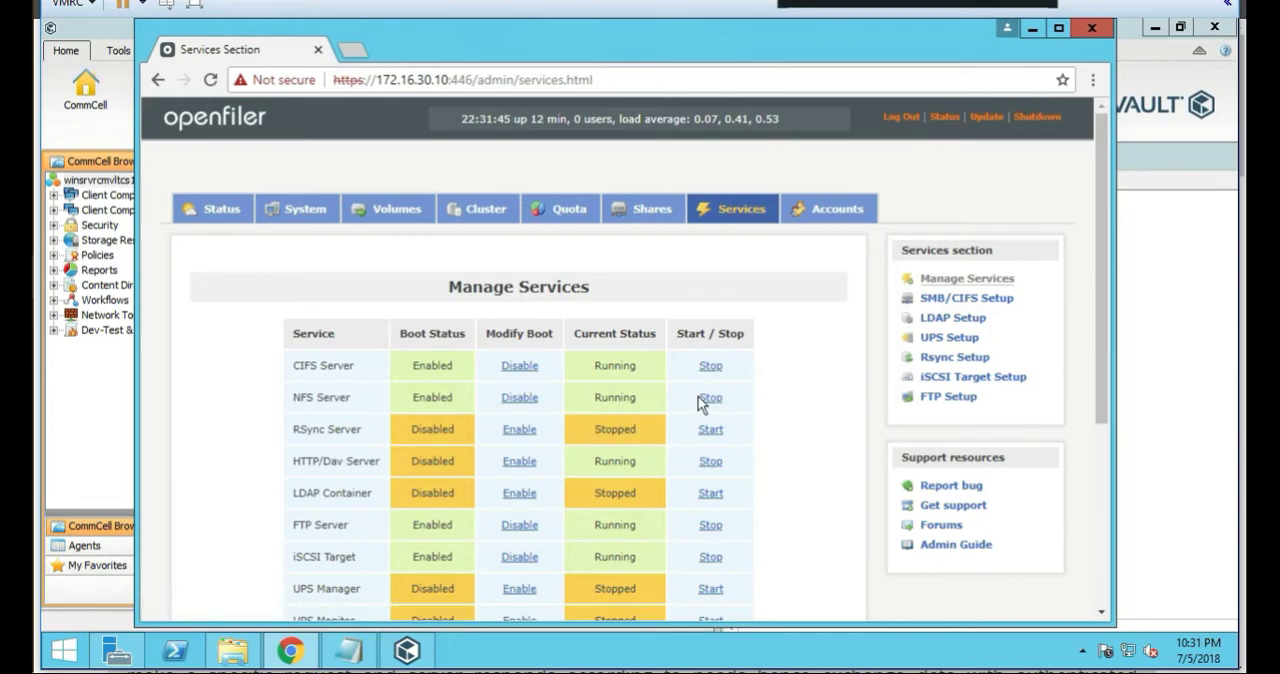
mouse_move(710, 397)
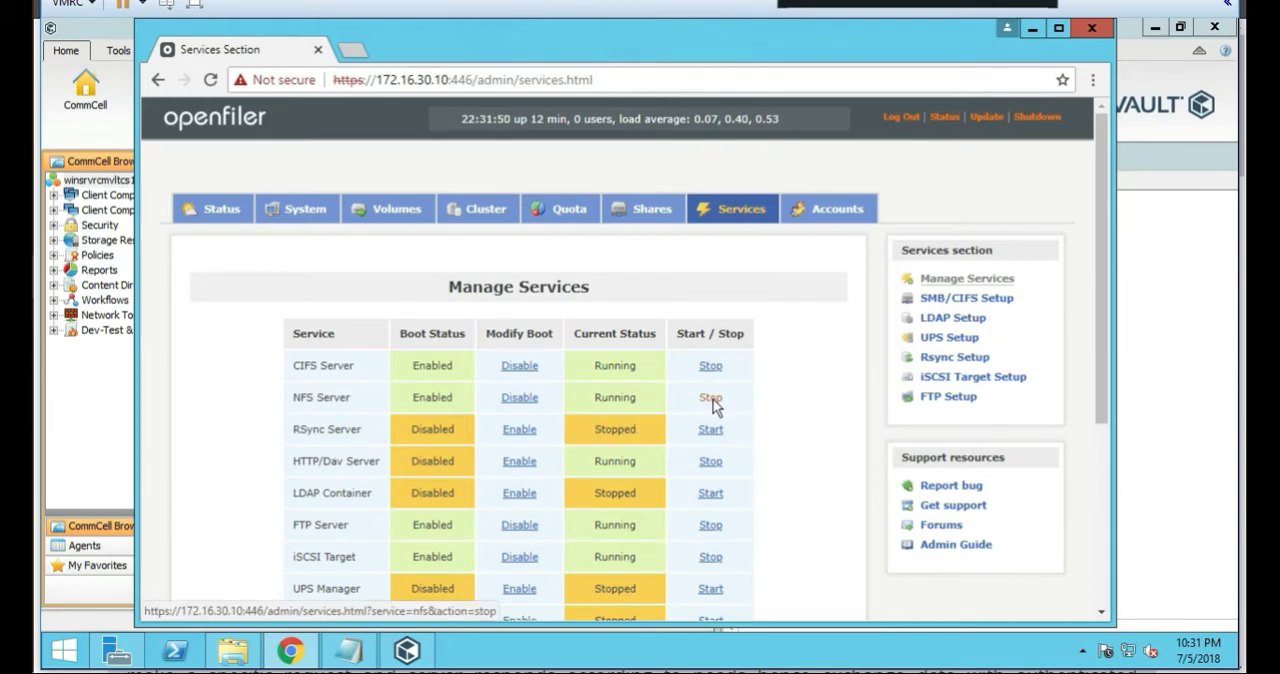
click(710, 397)
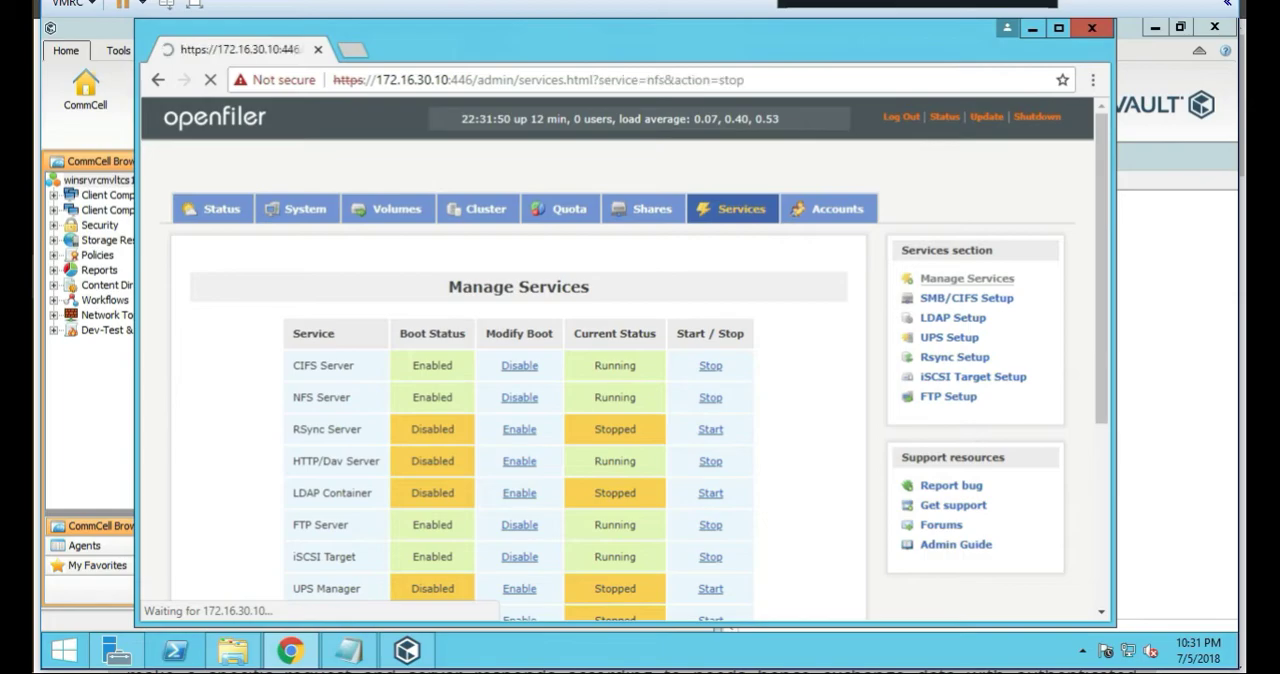
click(710, 397)
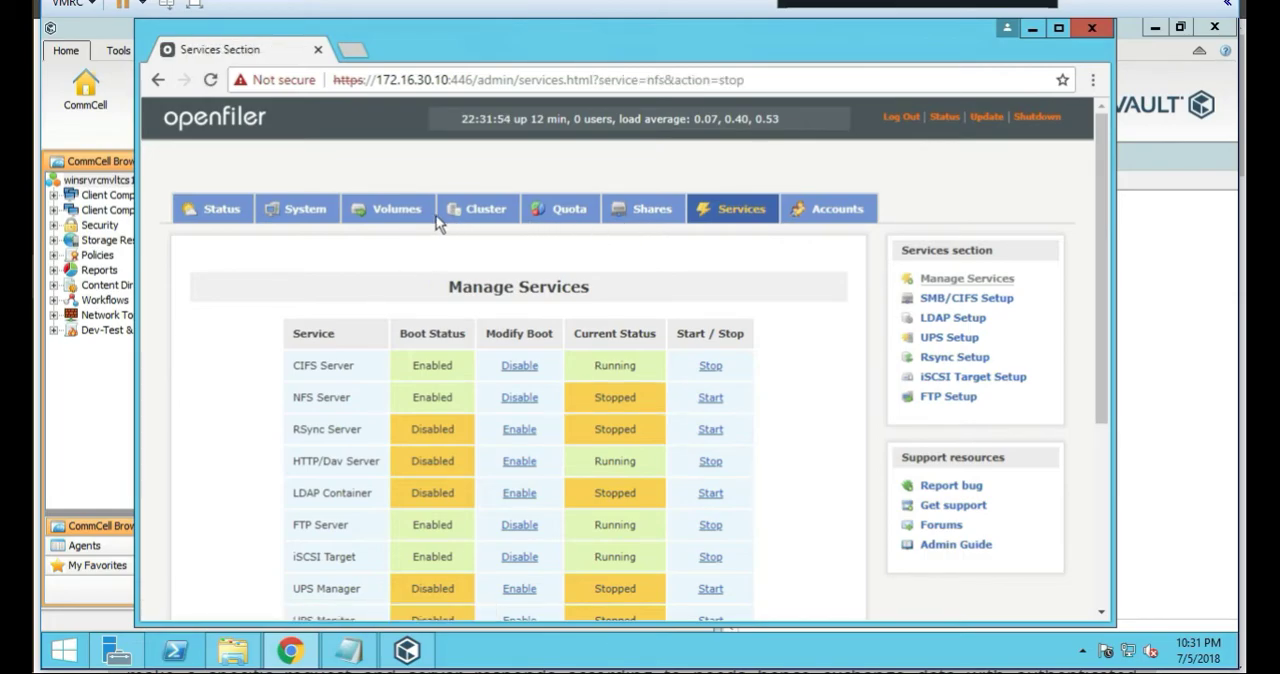
mouse_move(652, 209)
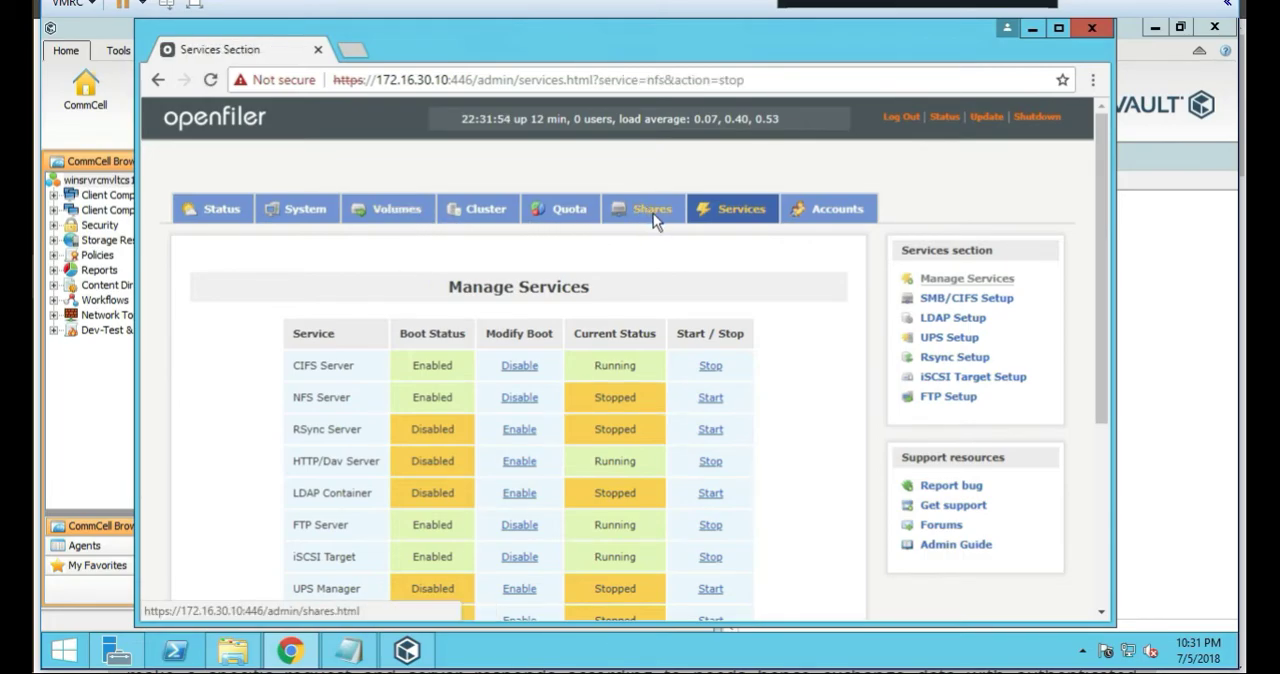
Step: Open commvault_lab's edit page from Shares and scroll to Host access configuration
click(651, 208)
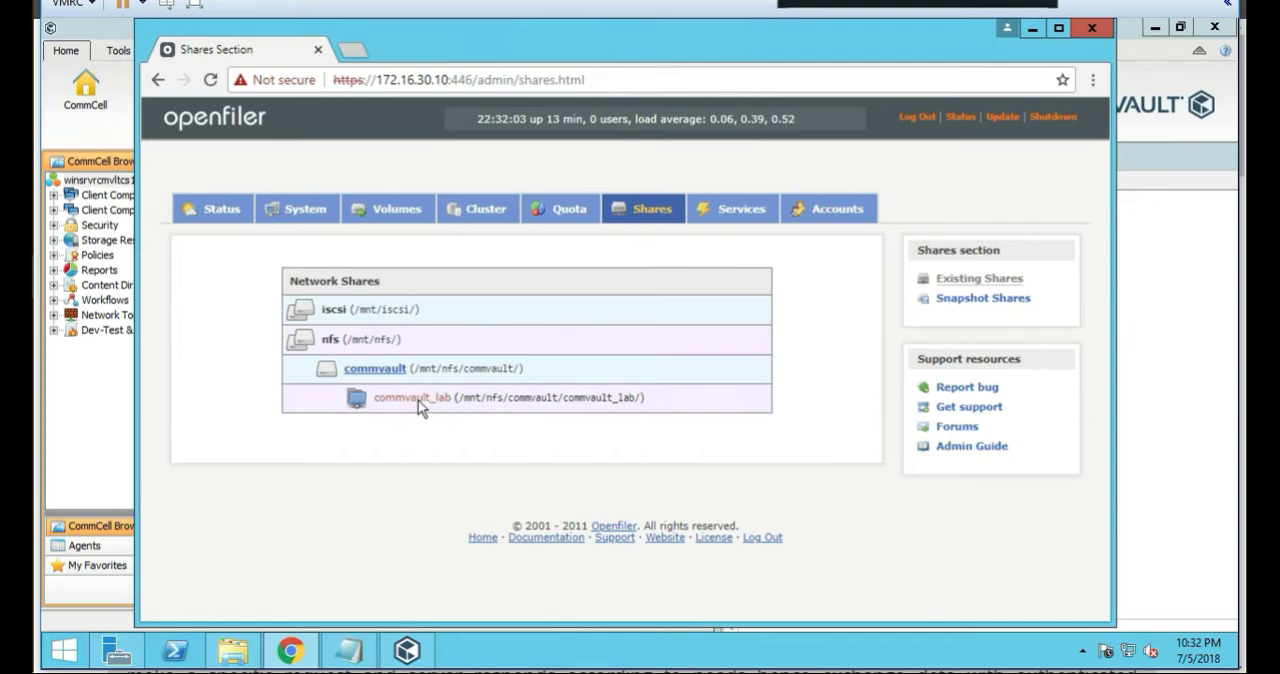
click(412, 397)
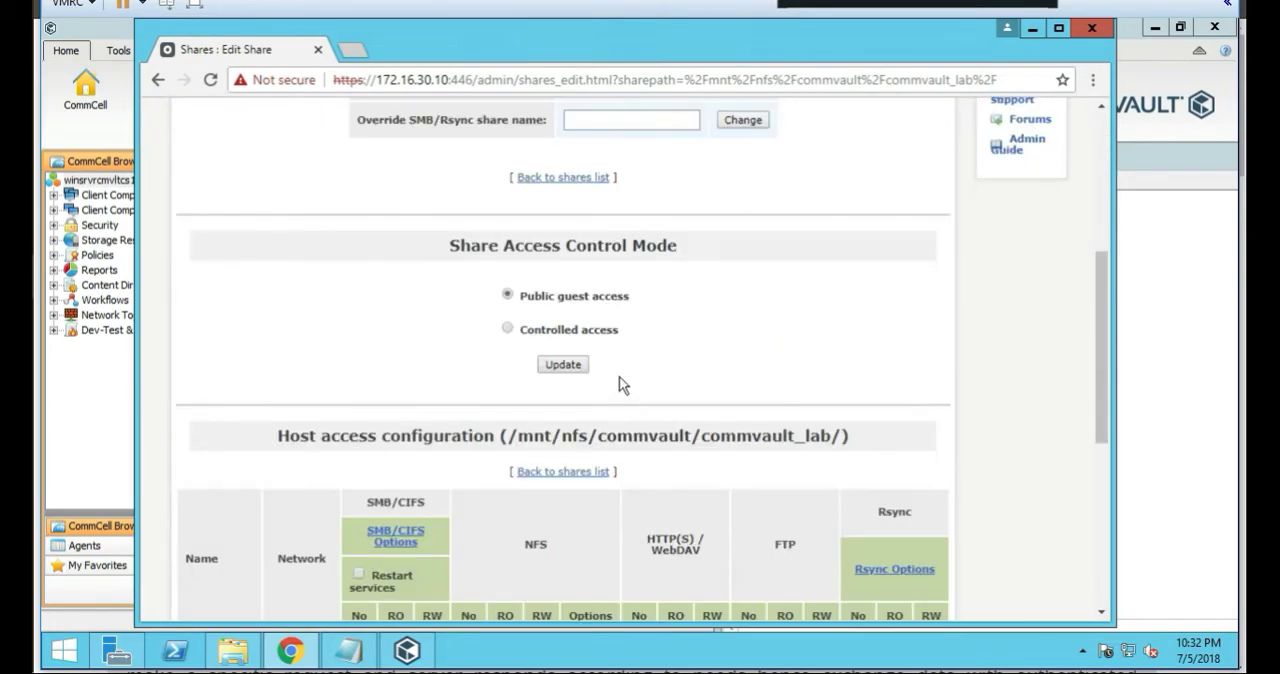
scroll(down, 3)
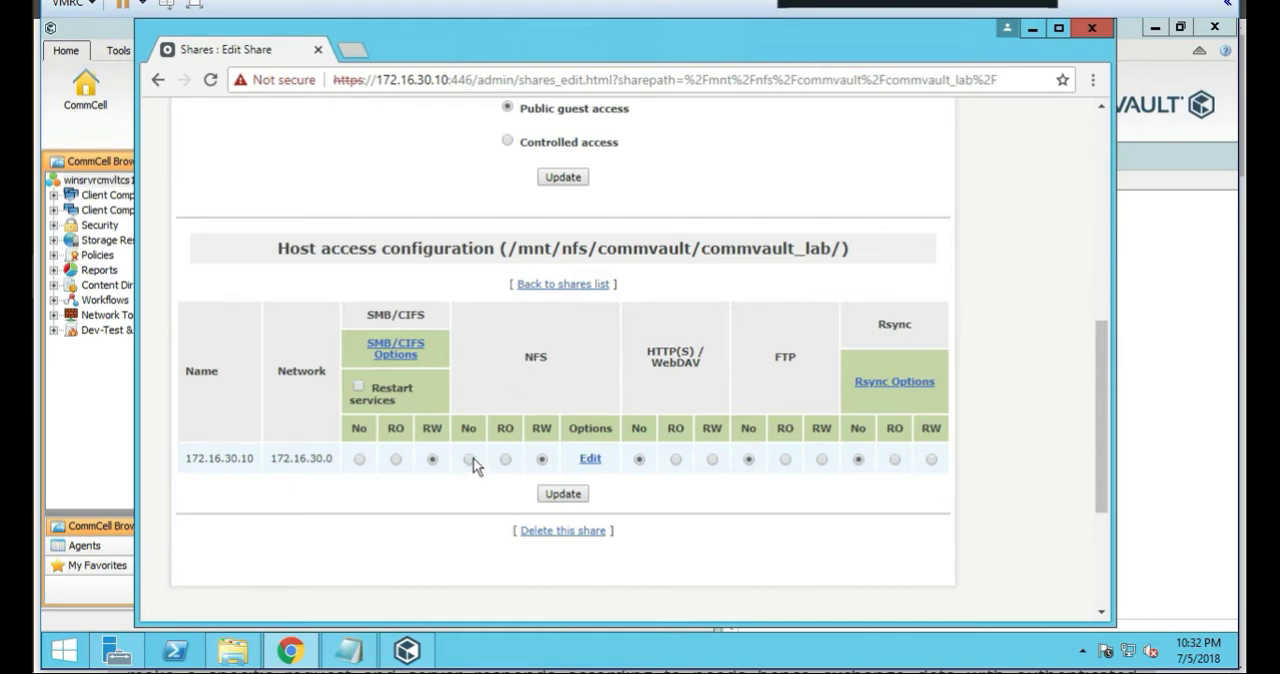
Step: Set NFS to No for host 172.16.30.10, keep SMB/CIFS RW, and select the notes' server address
click(468, 458)
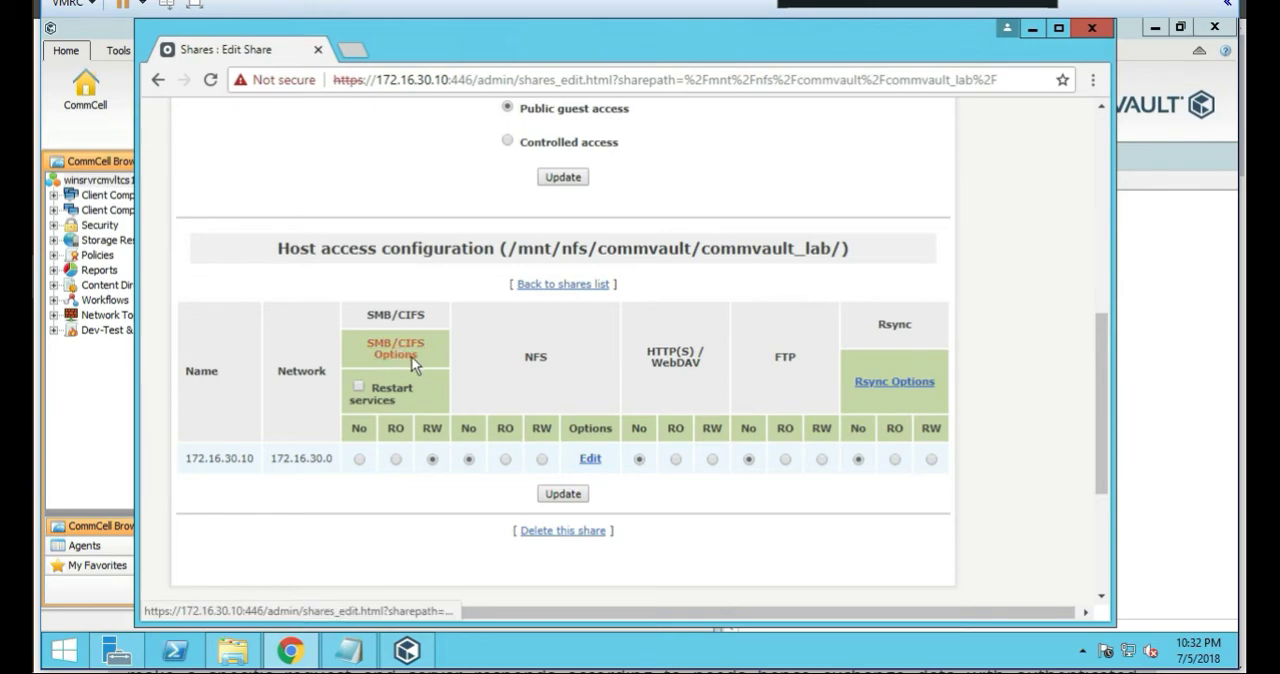
mouse_move(233, 487)
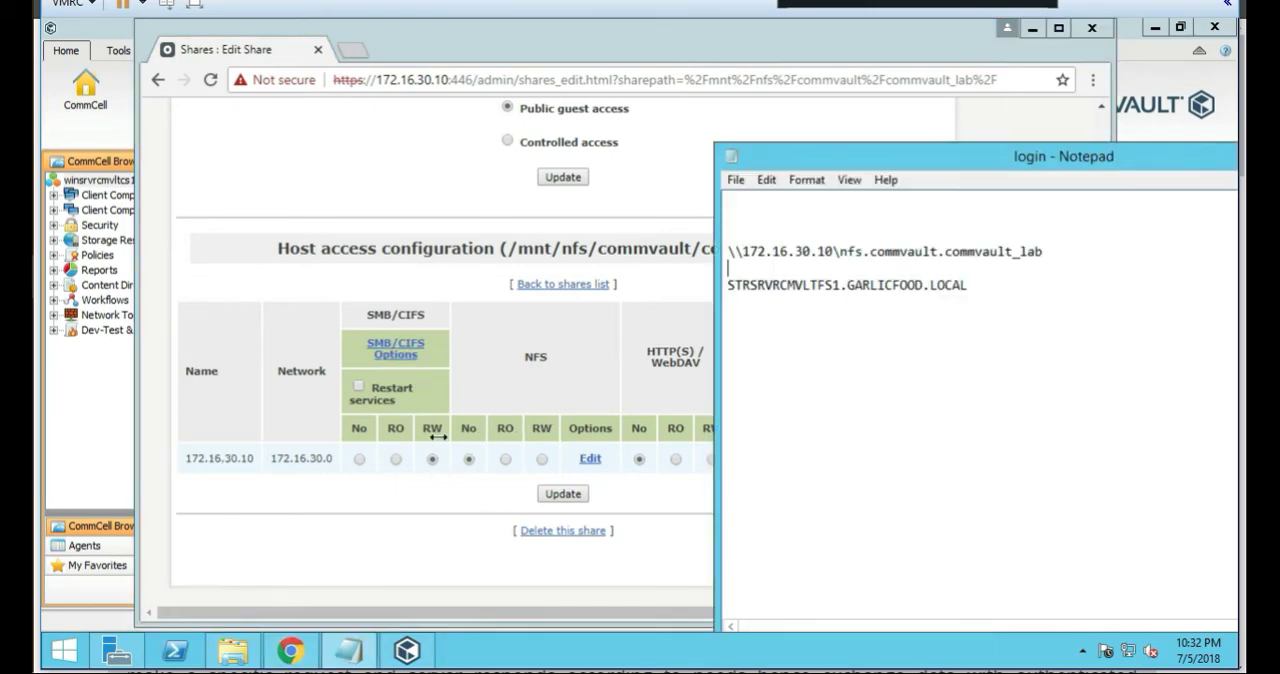
mouse_move(225, 456)
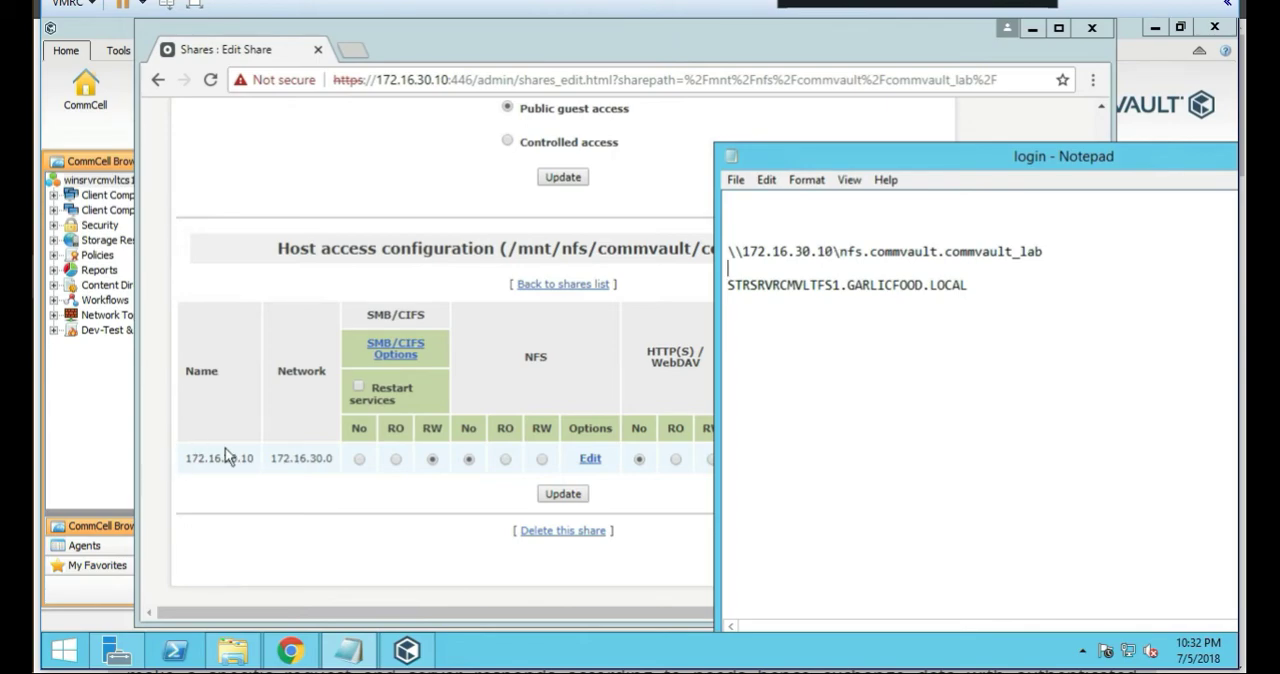
double_click(805, 251)
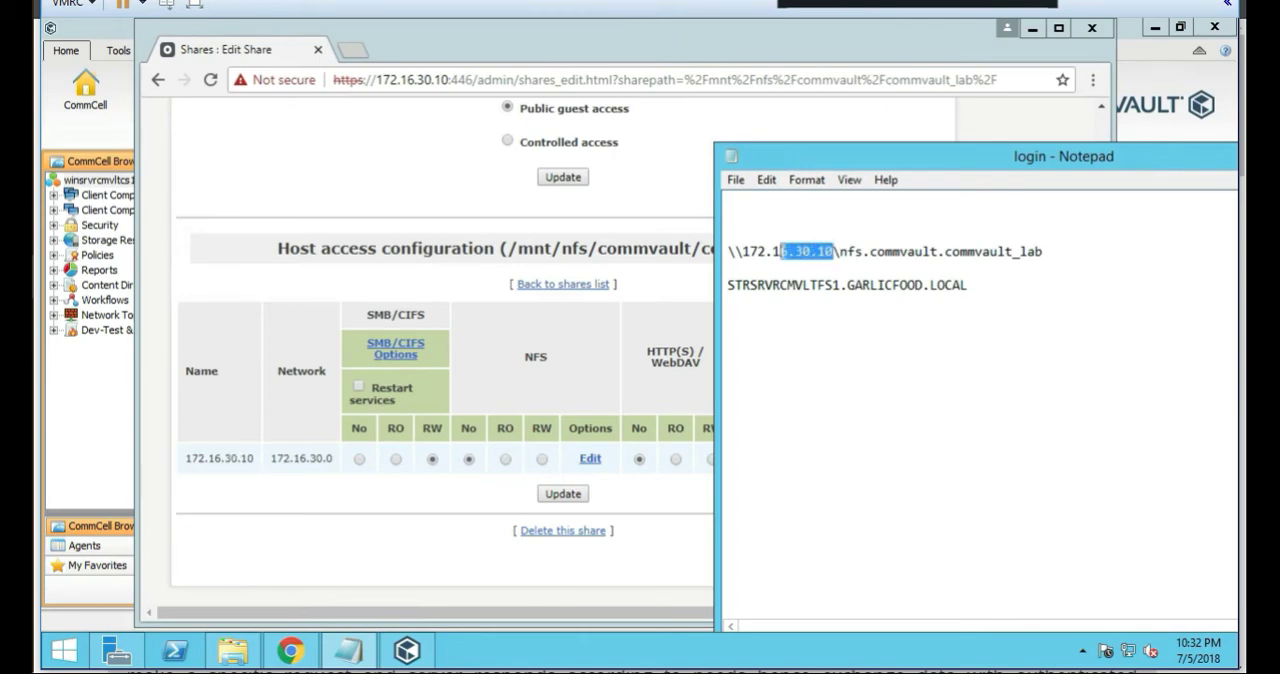
mouse_move(247, 505)
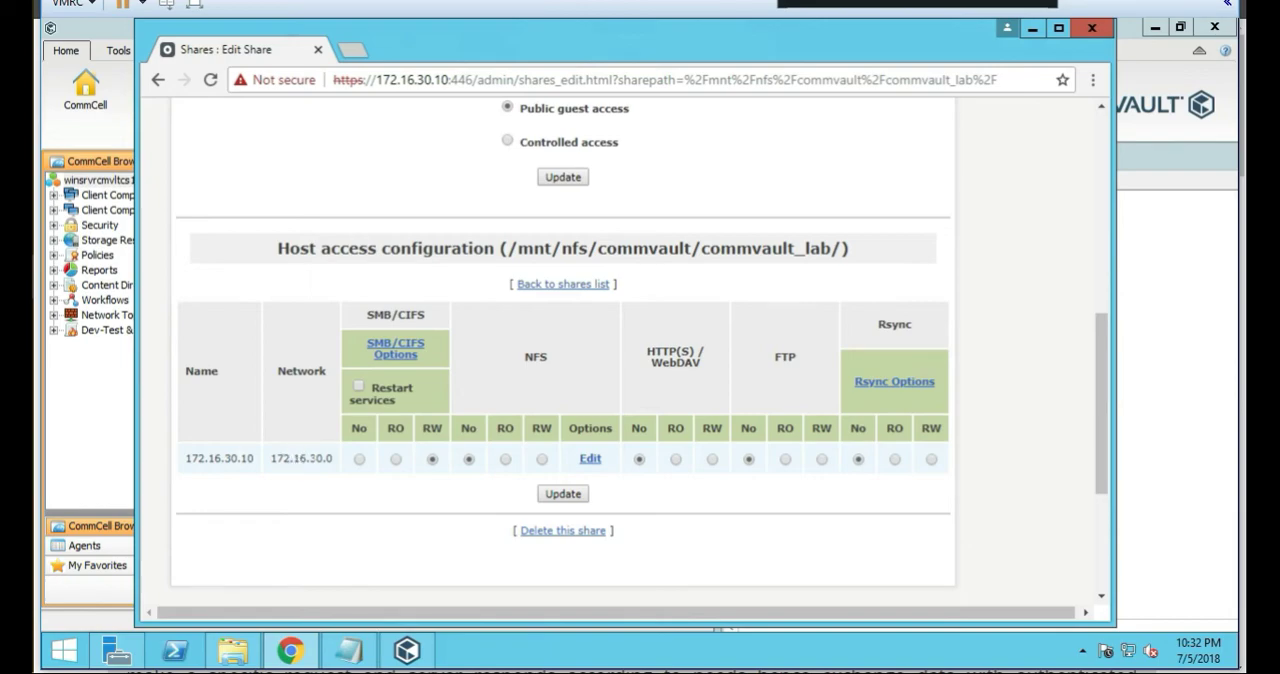
mouse_move(492, 491)
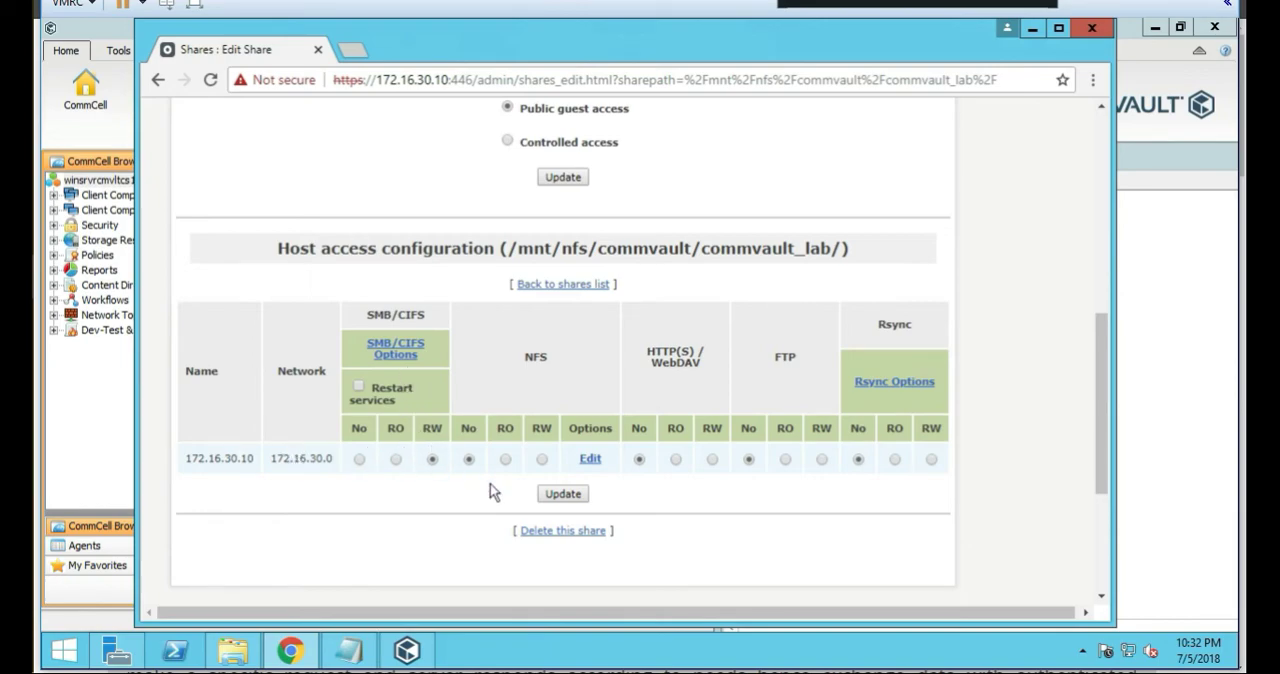
mouse_move(520, 375)
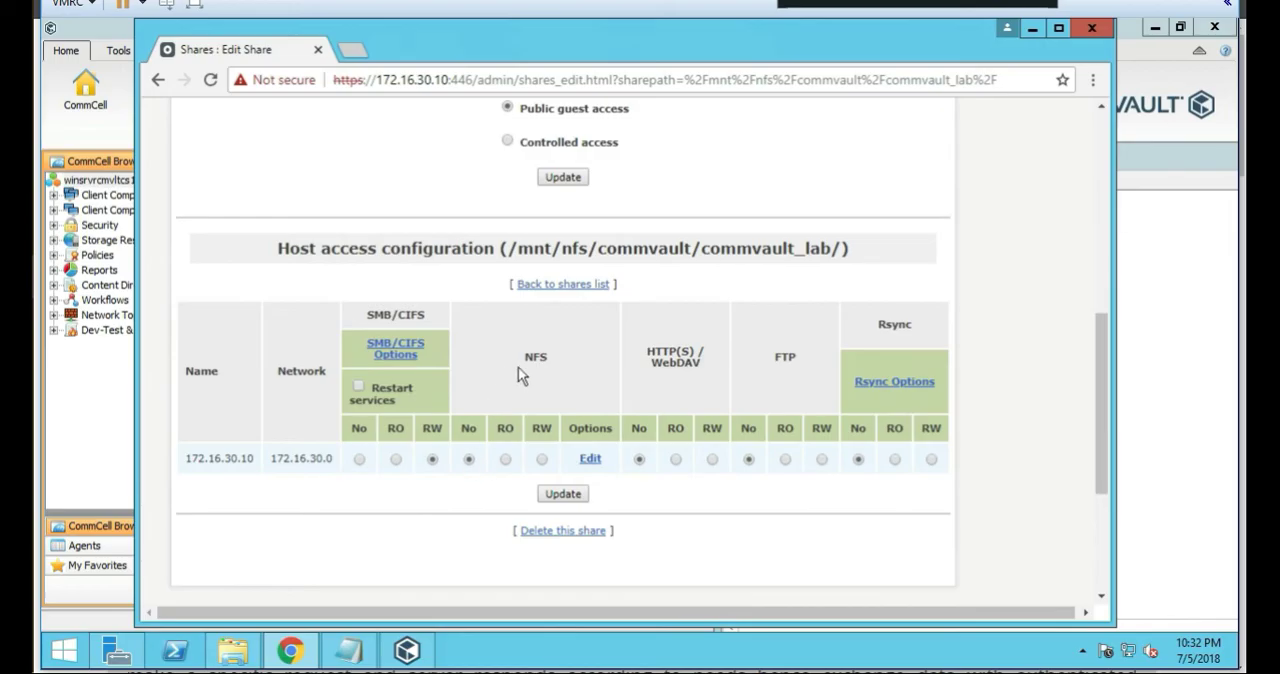